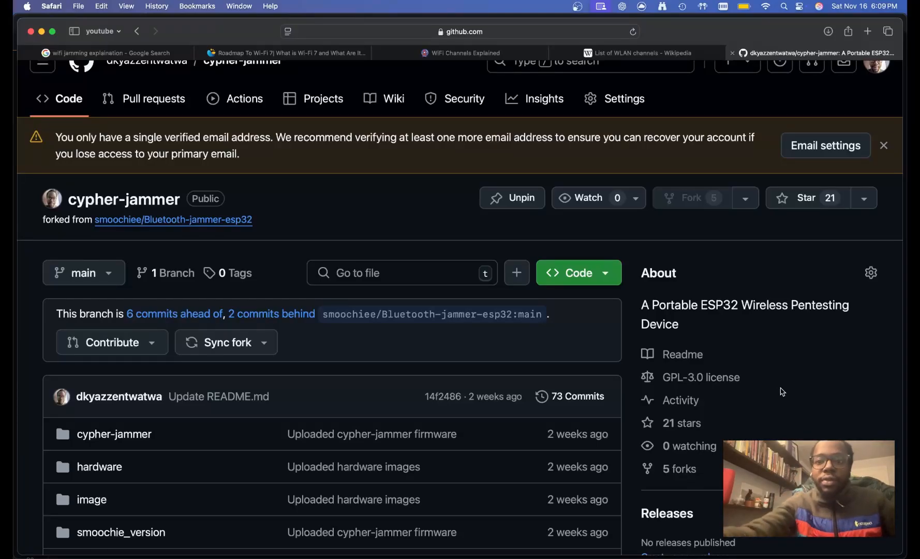
{"action": "mouse_move", "coordinate": [408, 396]}
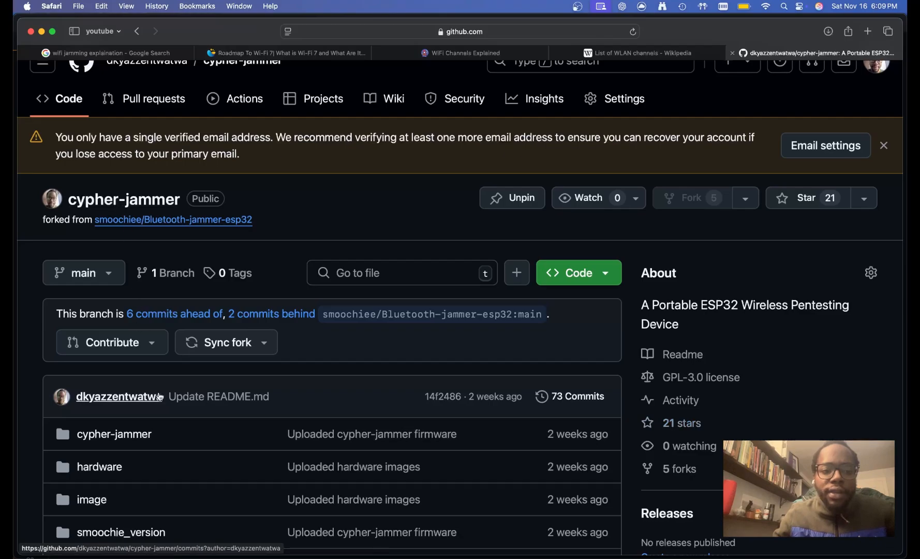
Review the flag handling and channel-sweep code of two() in cypher-jammer.ino
{"action": "scroll", "scroll_direction": "down", "scroll_amount": 3}
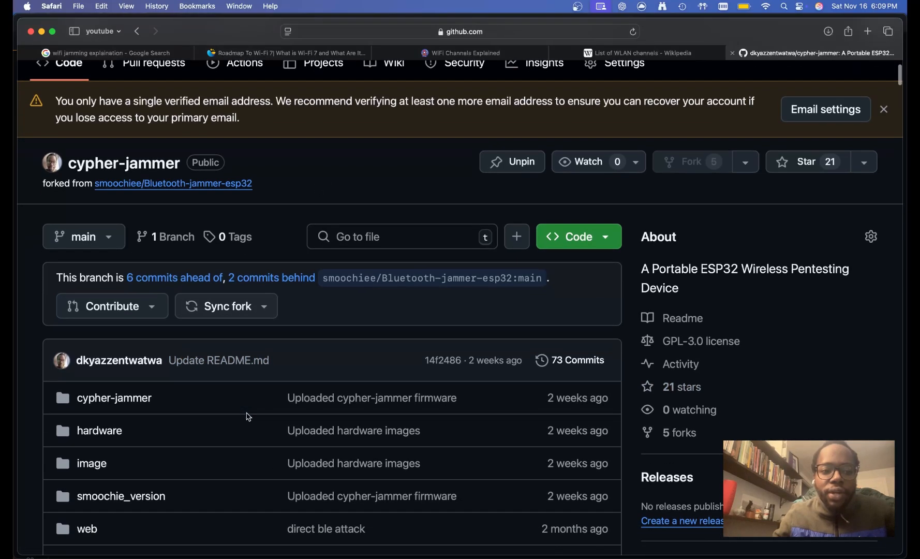
{"action": "scroll", "scroll_direction": "down", "scroll_amount": 3}
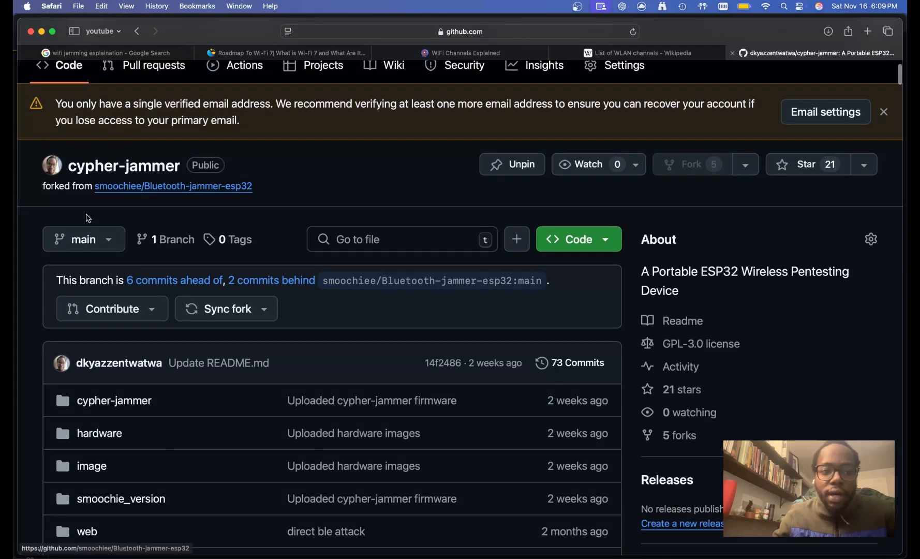
{"action": "scroll", "scroll_direction": "down", "scroll_amount": 3}
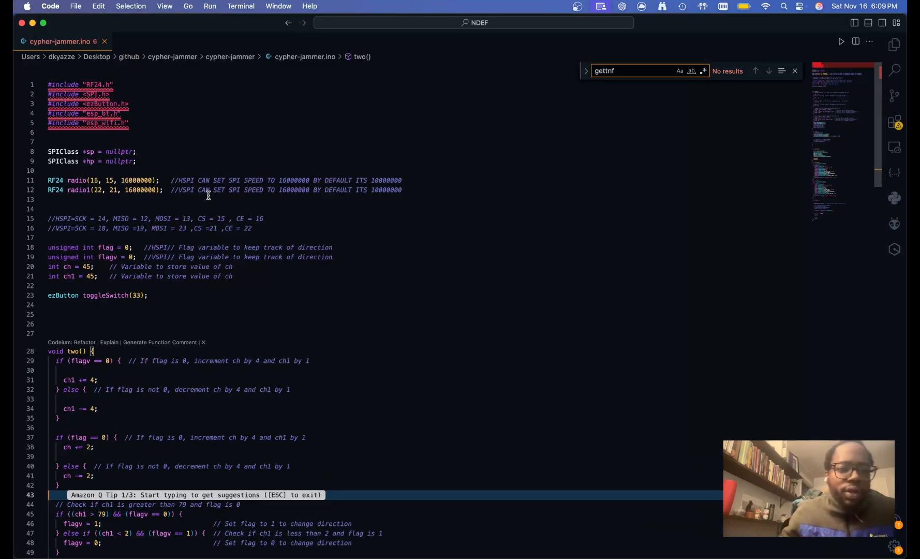
{"action": "mouse_move", "coordinate": [143, 229]}
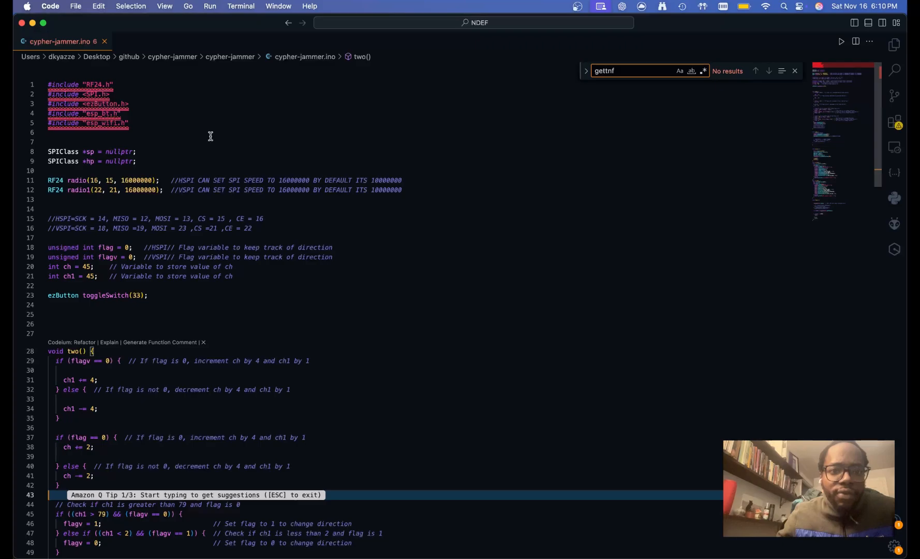
{"action": "mouse_move", "coordinate": [134, 120]}
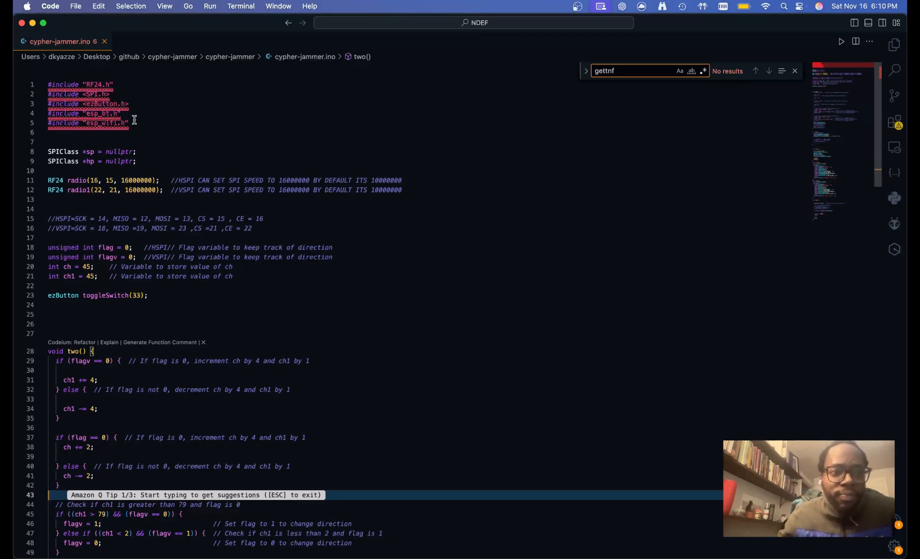
{"action": "mouse_move", "coordinate": [110, 108]}
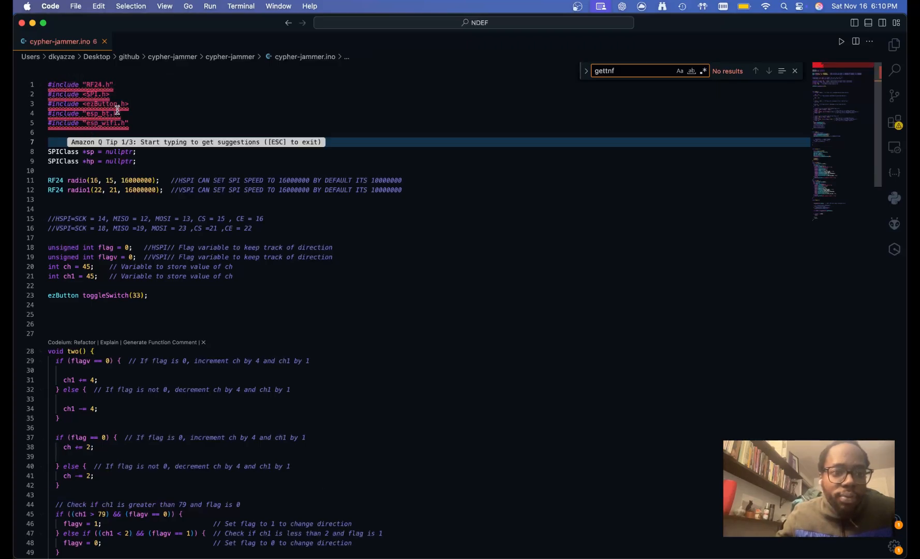
{"action": "left_click", "coordinate": [138, 162]}
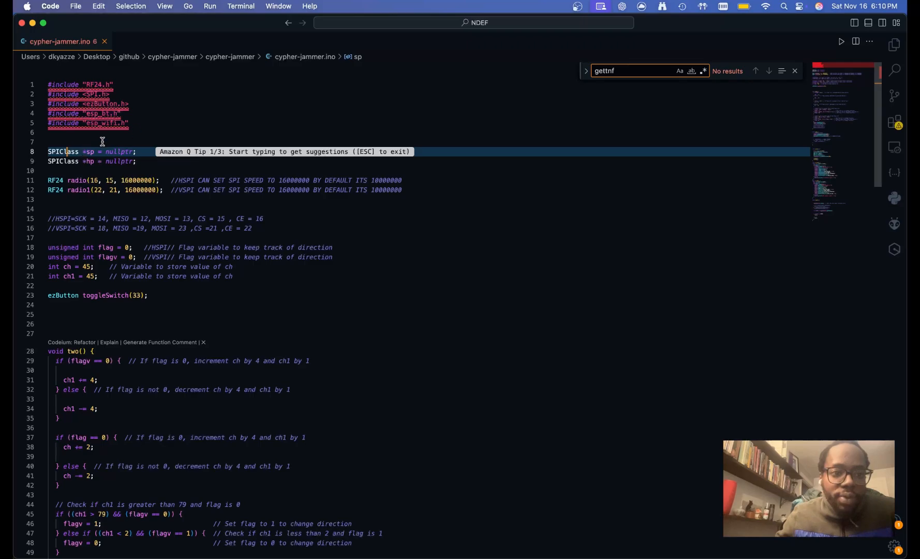
{"action": "left_click", "coordinate": [91, 161]}
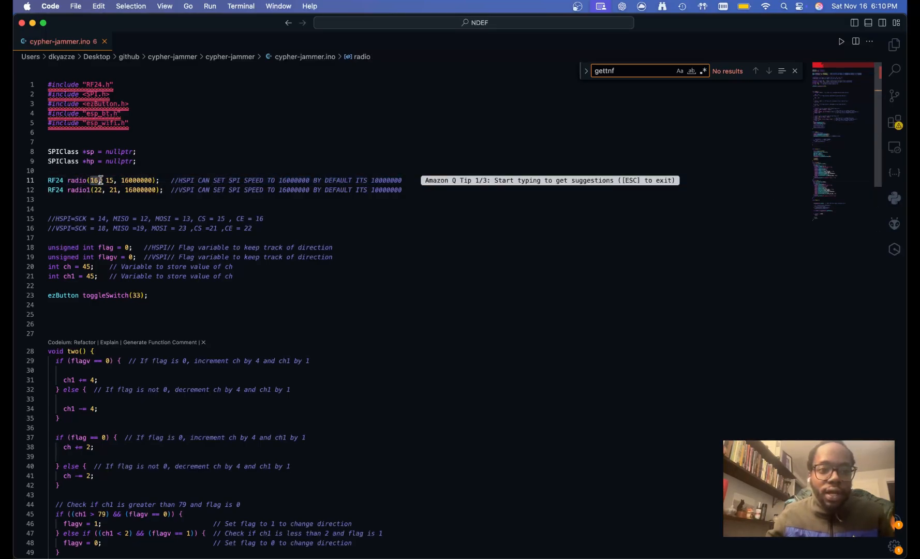
{"action": "left_click", "coordinate": [113, 180]}
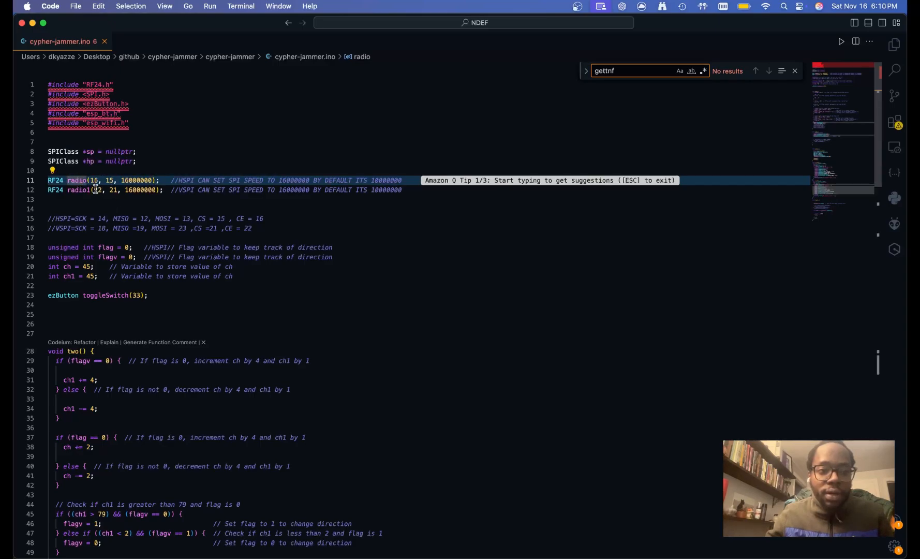
{"action": "mouse_move", "coordinate": [76, 180]}
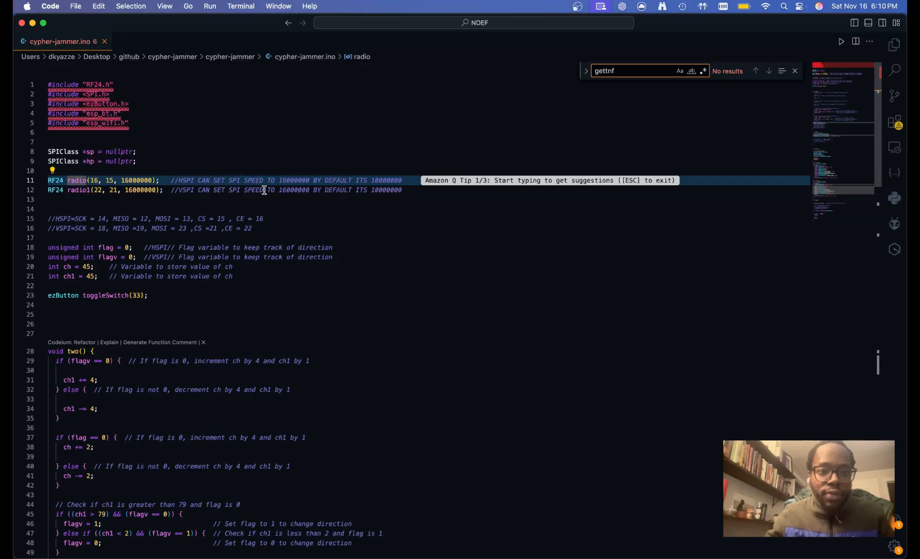
{"action": "left_click", "coordinate": [56, 189]}
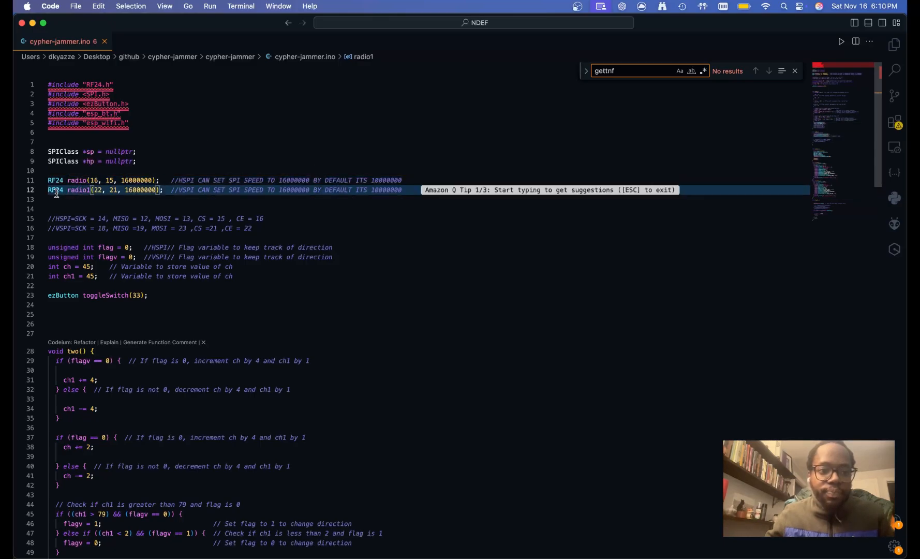
Leave the sketch for Safari and bring up the WiFi Channels Explained article on 2.4 GHz channels
{"action": "scroll", "scroll_direction": "down", "scroll_amount": 3}
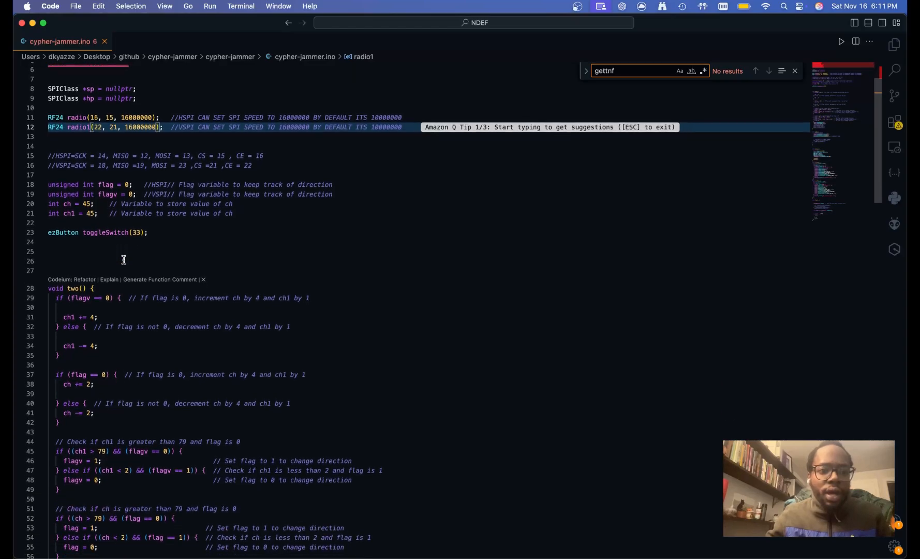
{"action": "scroll", "scroll_direction": "down", "scroll_amount": 3}
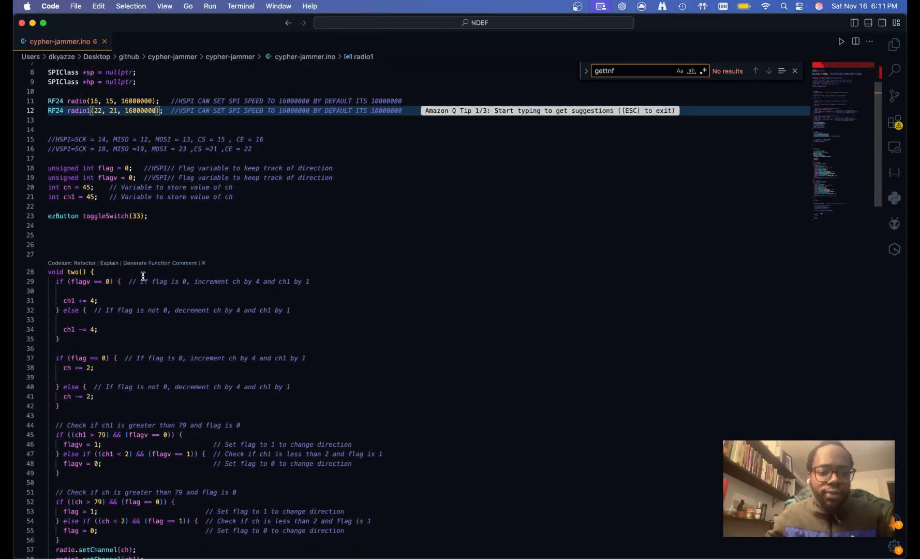
{"action": "scroll", "scroll_direction": "down", "scroll_amount": 3}
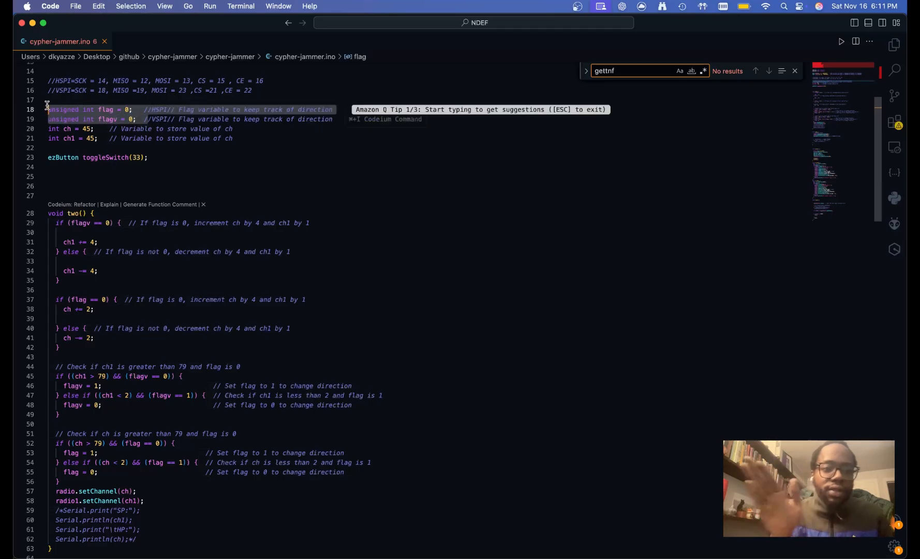
{"action": "scroll", "scroll_direction": "down", "scroll_amount": 3}
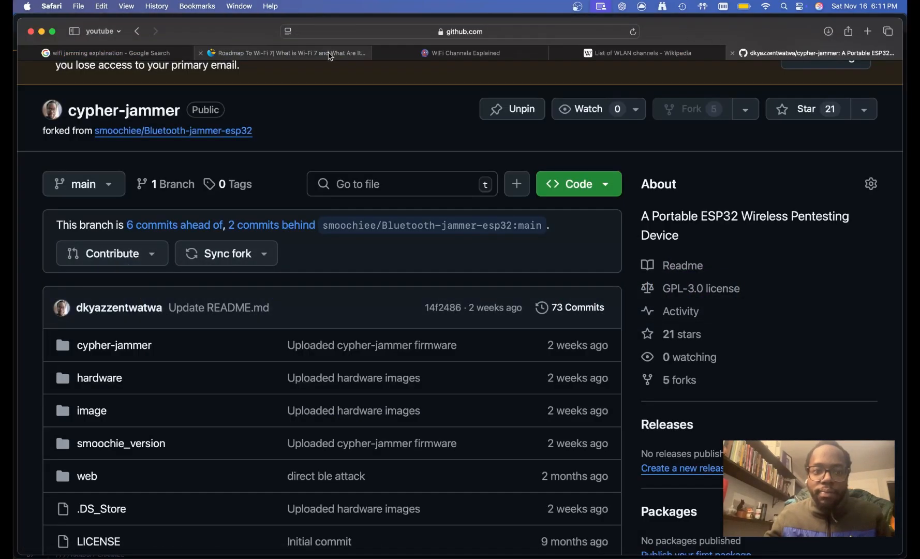
{"action": "left_click", "coordinate": [292, 53]}
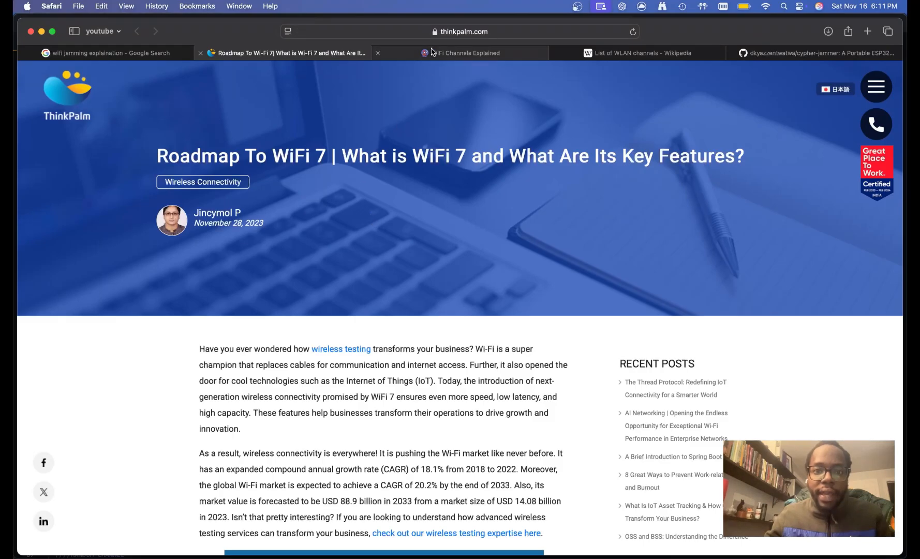
{"action": "left_click", "coordinate": [468, 53]}
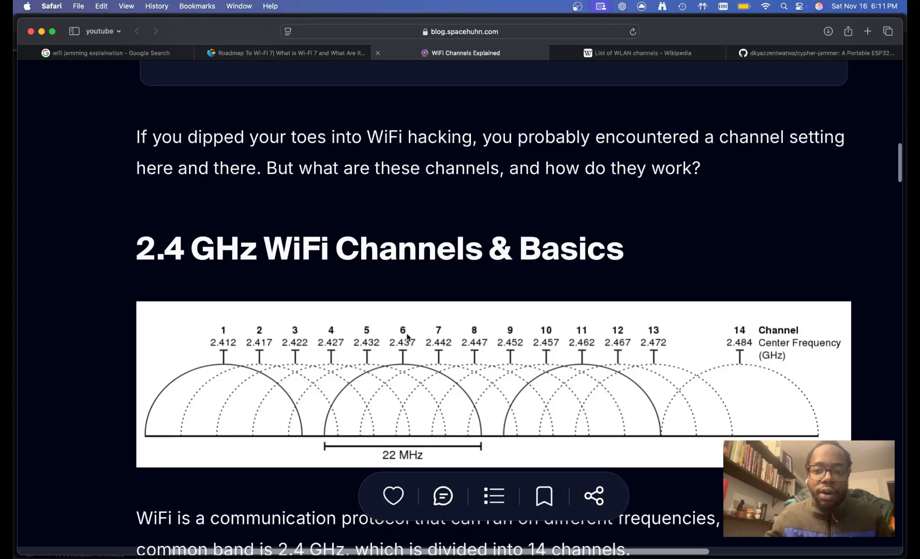
{"action": "mouse_move", "coordinate": [245, 403]}
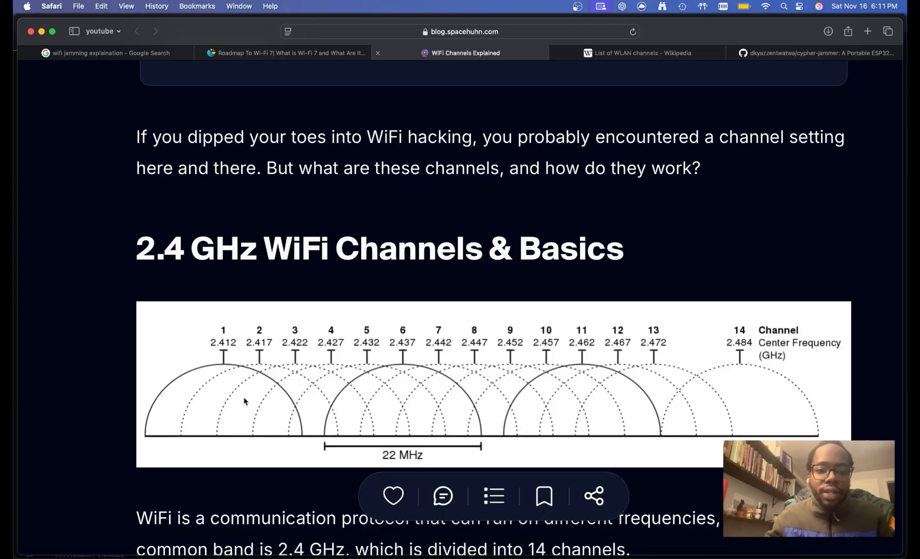
{"action": "mouse_move", "coordinate": [247, 343]}
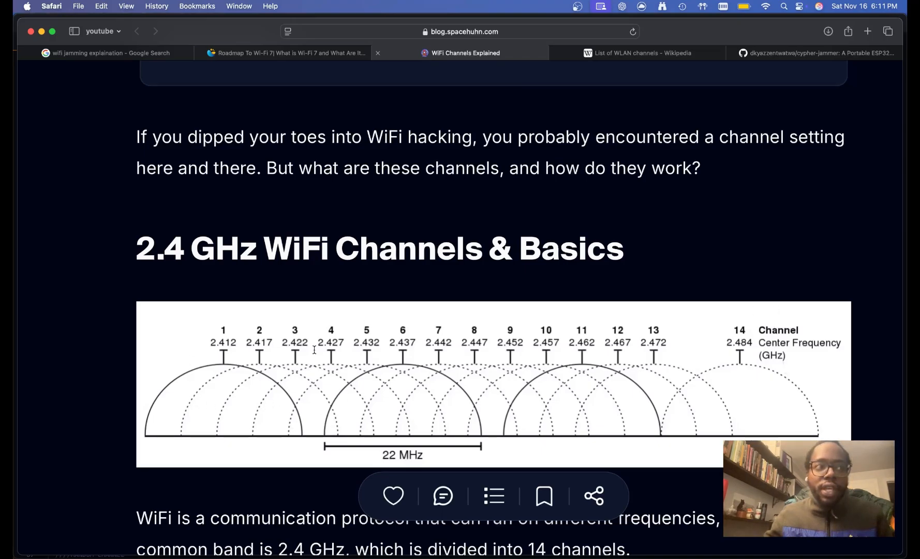
{"action": "mouse_move", "coordinate": [486, 362]}
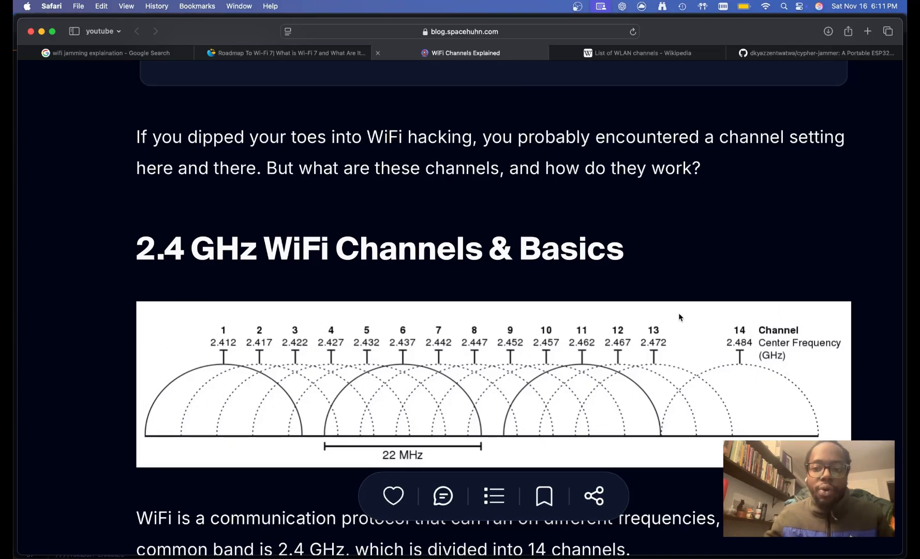
{"action": "mouse_move", "coordinate": [279, 390]}
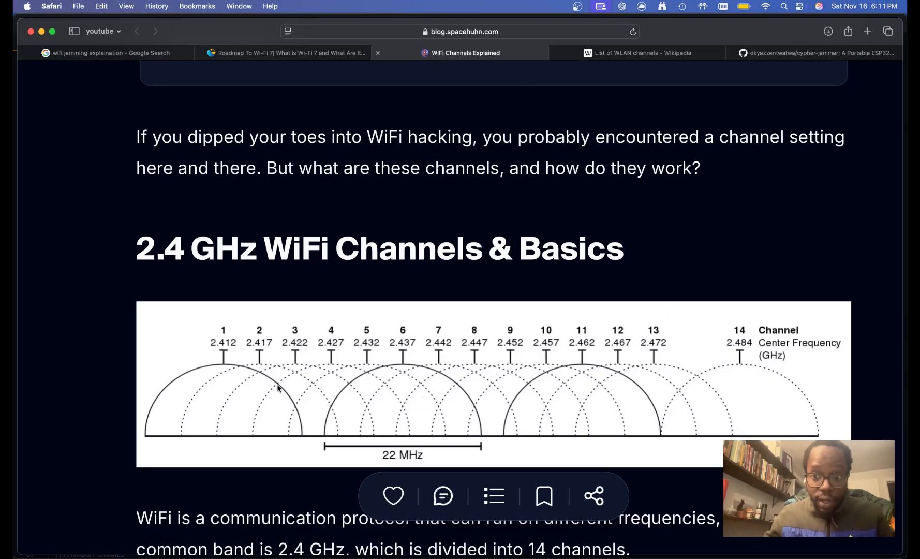
{"action": "mouse_move", "coordinate": [831, 340]}
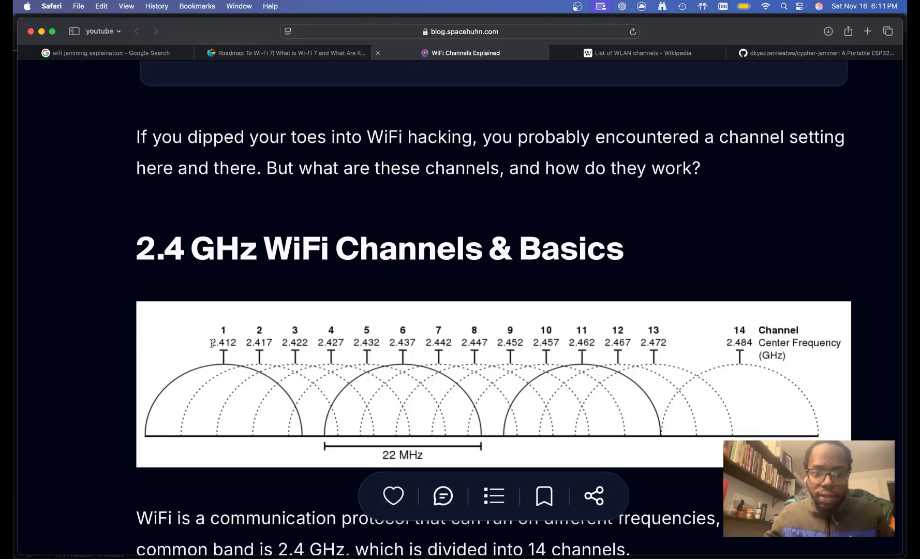
Study the spacehuhn channel diagram, then move to the Wikipedia List of WLAN channels 2.4 GHz table
{"action": "left_click_drag", "start_coordinate": [211, 343], "coordinate": [634, 343]}
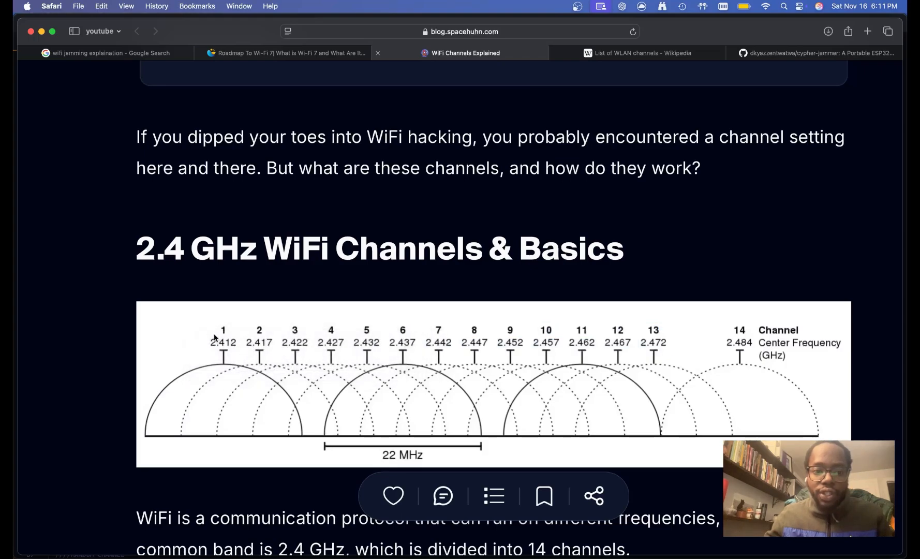
{"action": "double_click", "coordinate": [225, 342]}
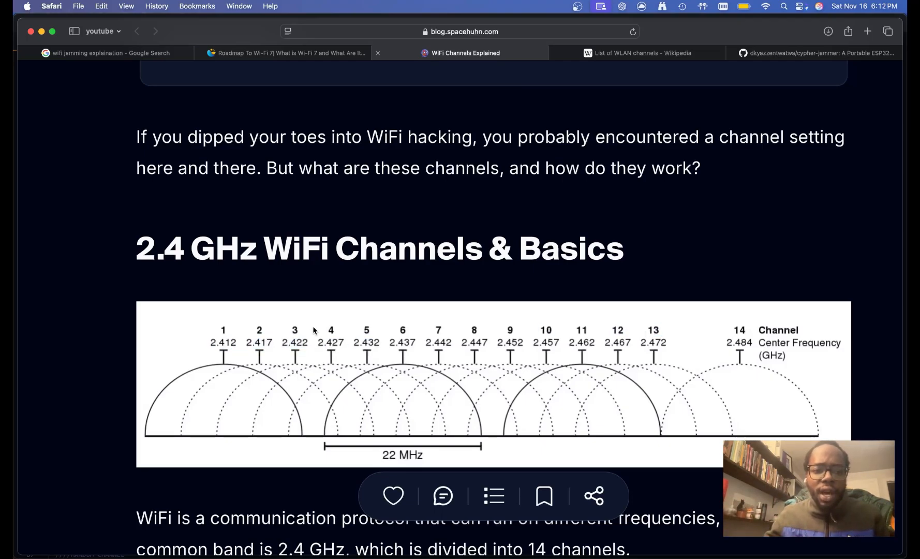
{"action": "mouse_move", "coordinate": [401, 377]}
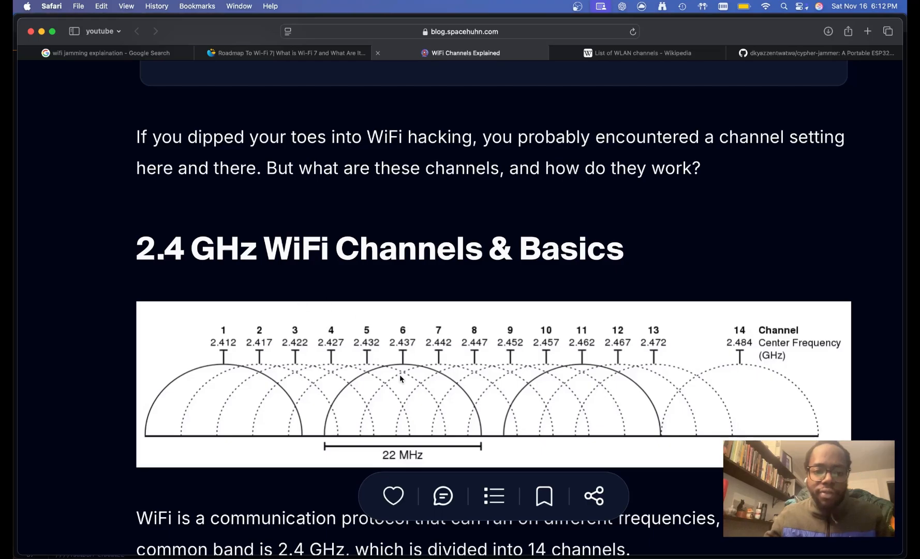
{"action": "mouse_move", "coordinate": [718, 308]}
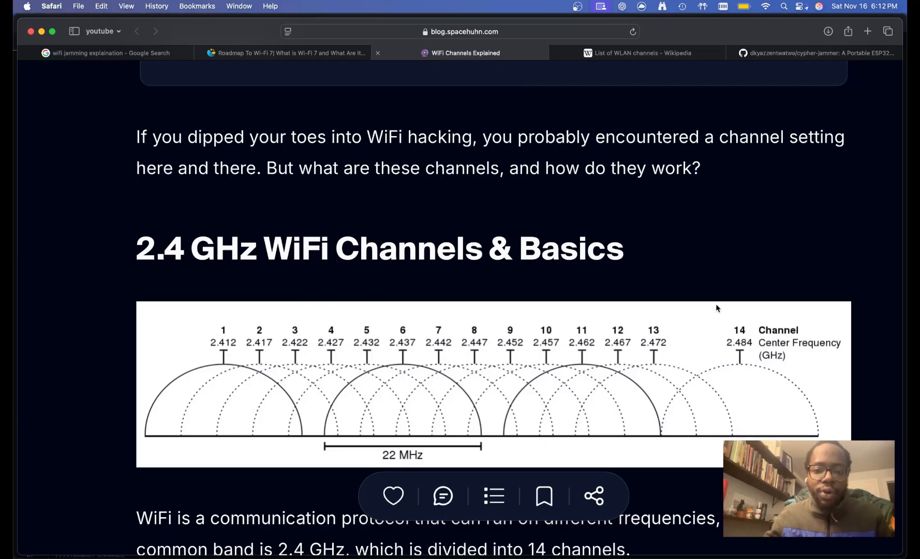
{"action": "mouse_move", "coordinate": [223, 353]}
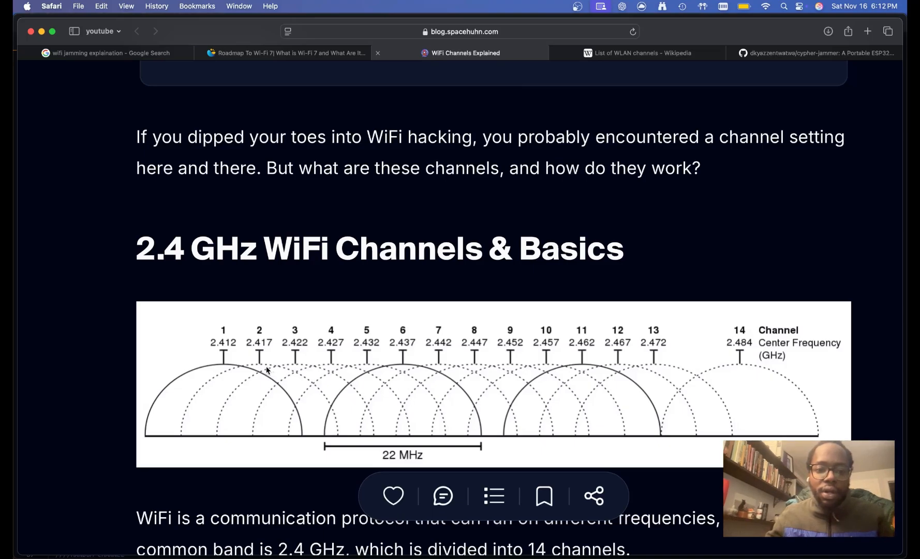
{"action": "mouse_move", "coordinate": [351, 342]}
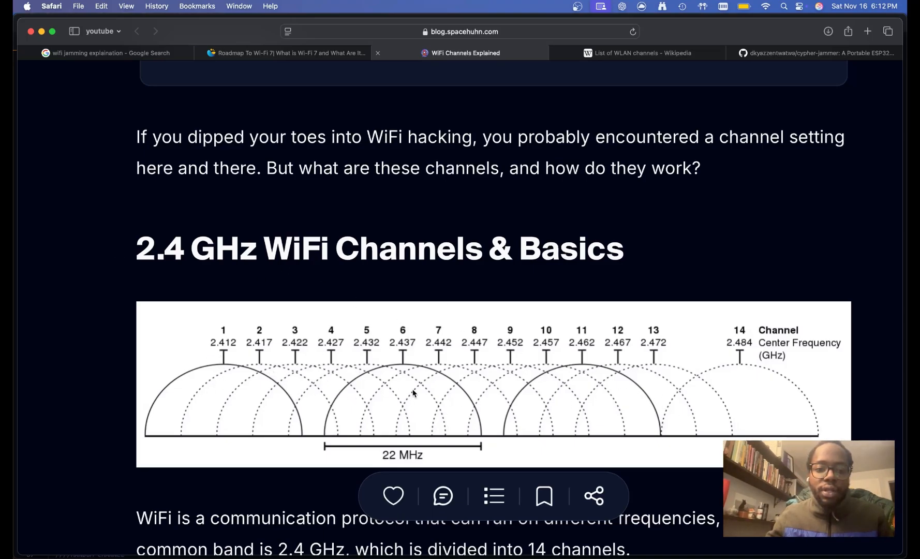
{"action": "mouse_move", "coordinate": [408, 377]}
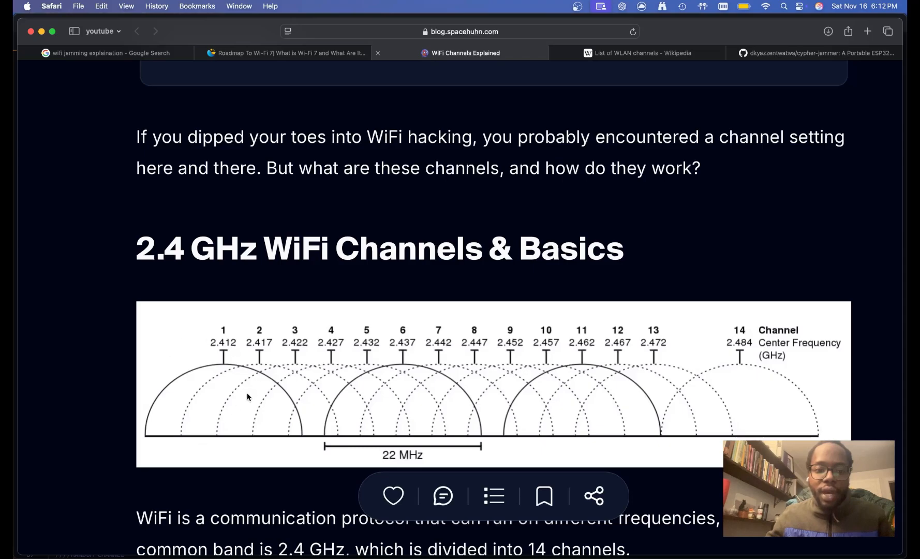
{"action": "mouse_move", "coordinate": [296, 429]}
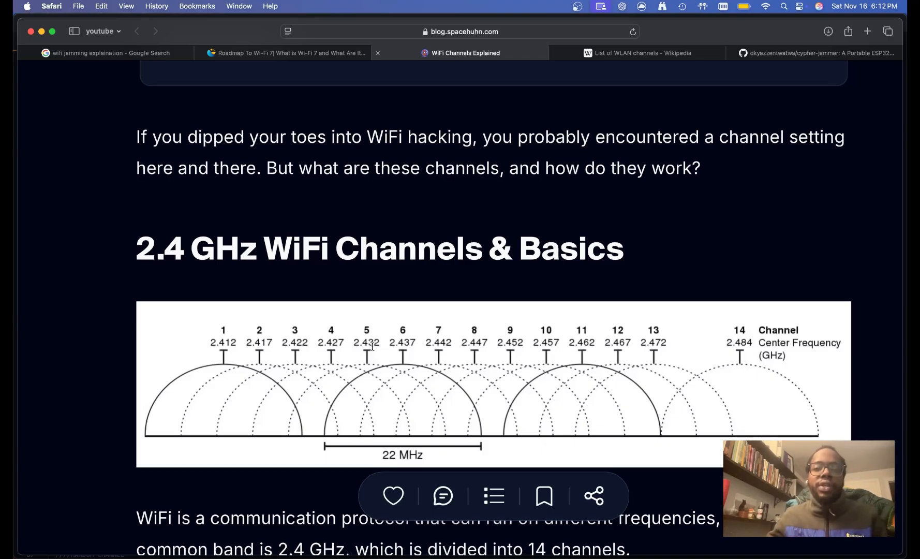
{"action": "scroll", "scroll_direction": "down", "scroll_amount": 3}
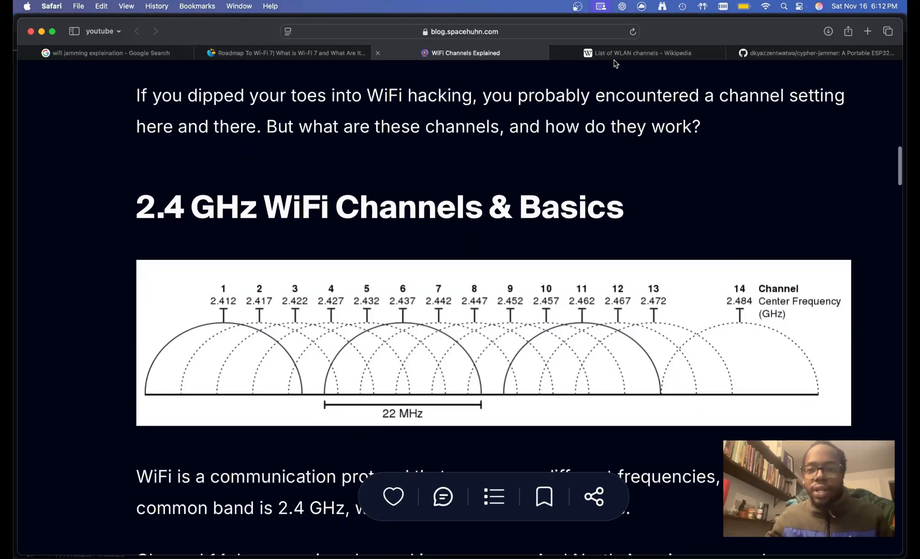
{"action": "mouse_move", "coordinate": [623, 59]}
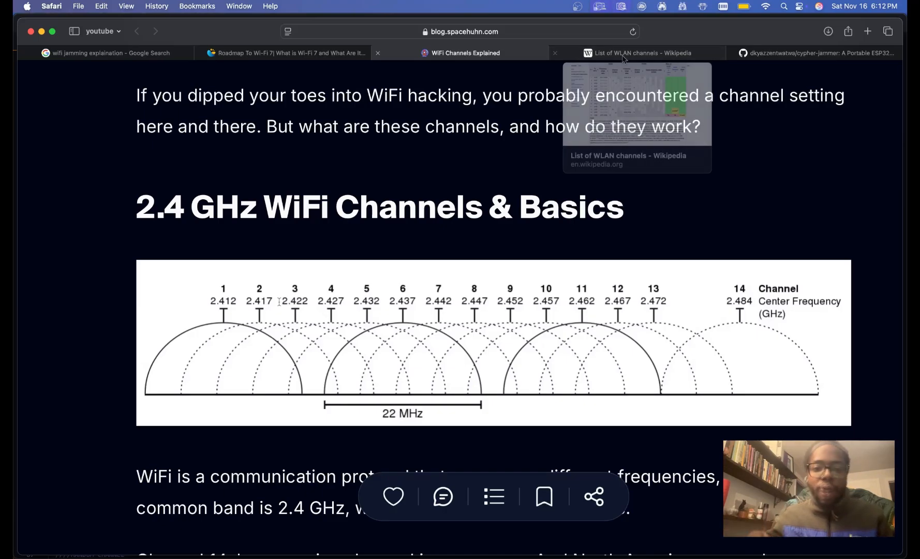
{"action": "mouse_move", "coordinate": [340, 297]}
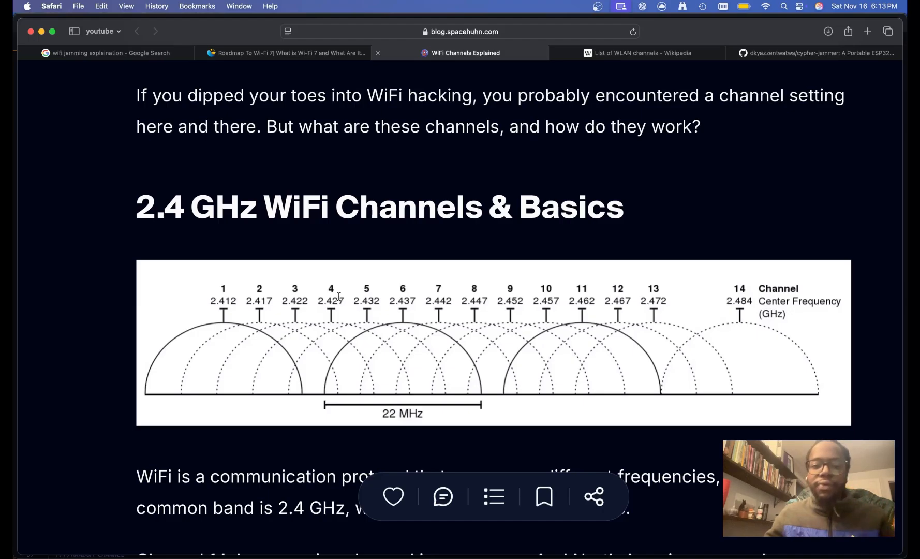
{"action": "mouse_move", "coordinate": [293, 325]}
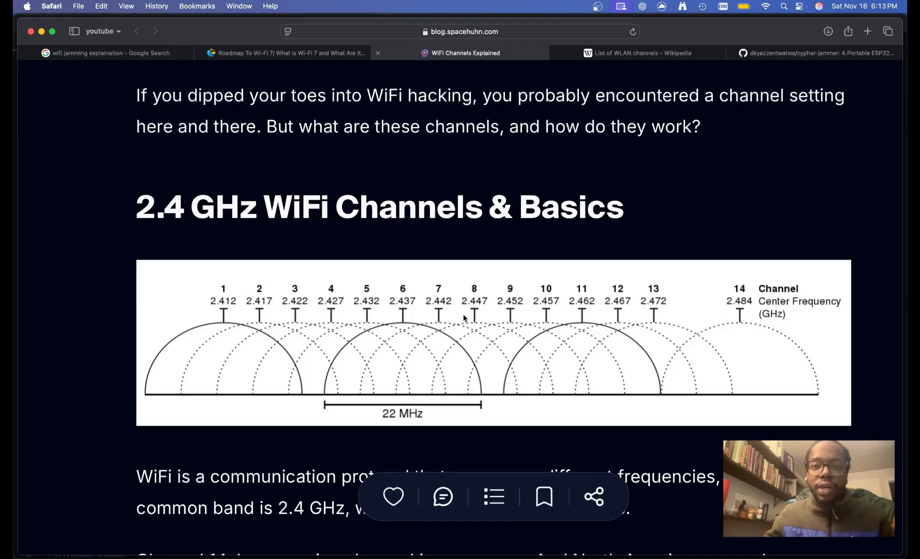
{"action": "left_click", "coordinate": [644, 52]}
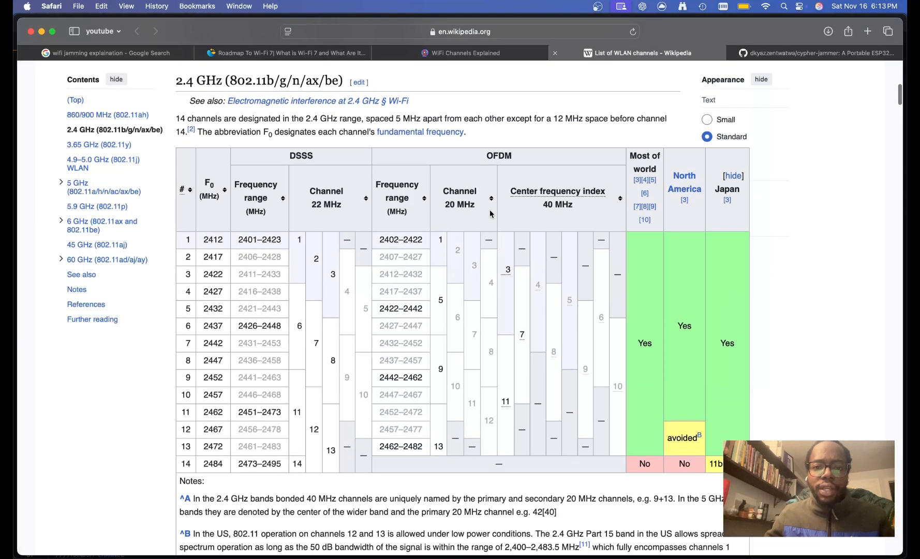
{"action": "scroll", "scroll_direction": "down", "scroll_amount": 3}
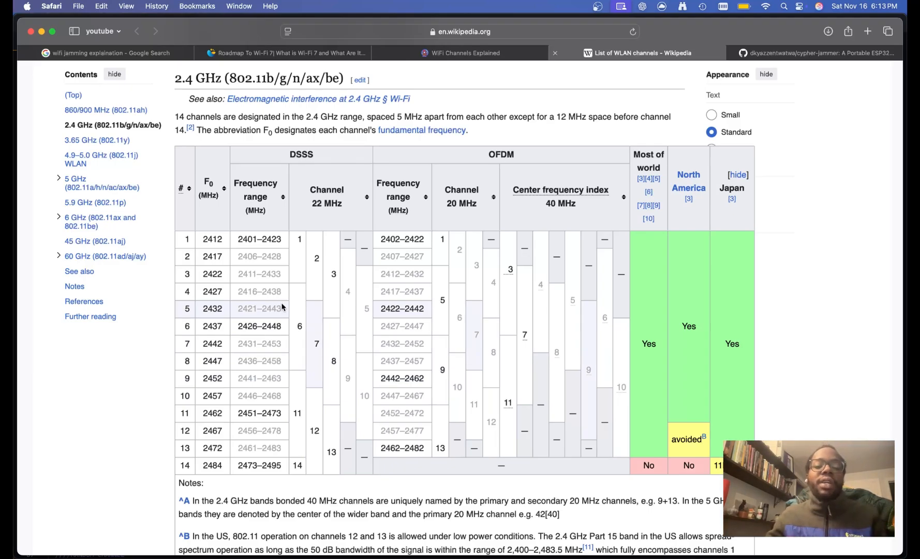
{"action": "mouse_move", "coordinate": [207, 240]}
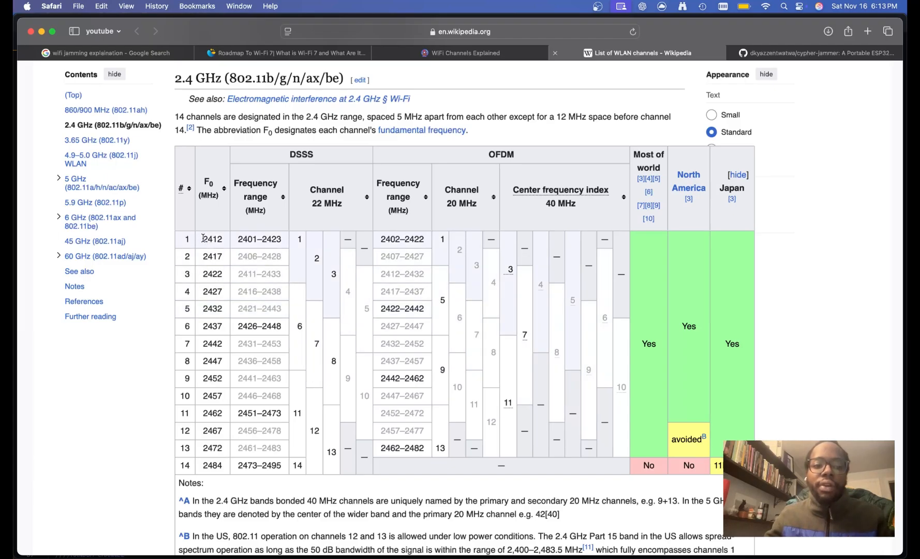
{"action": "mouse_move", "coordinate": [201, 283]}
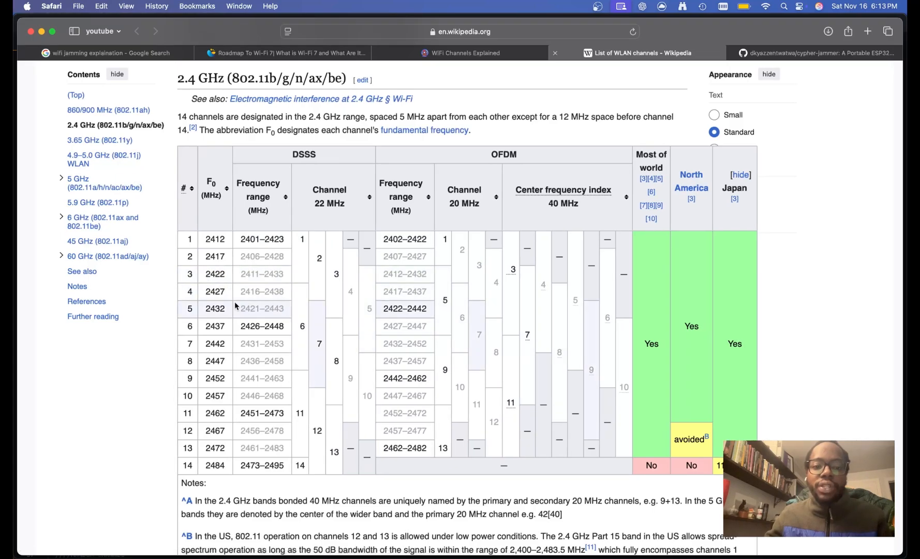
{"action": "scroll", "scroll_direction": "down", "scroll_amount": 3}
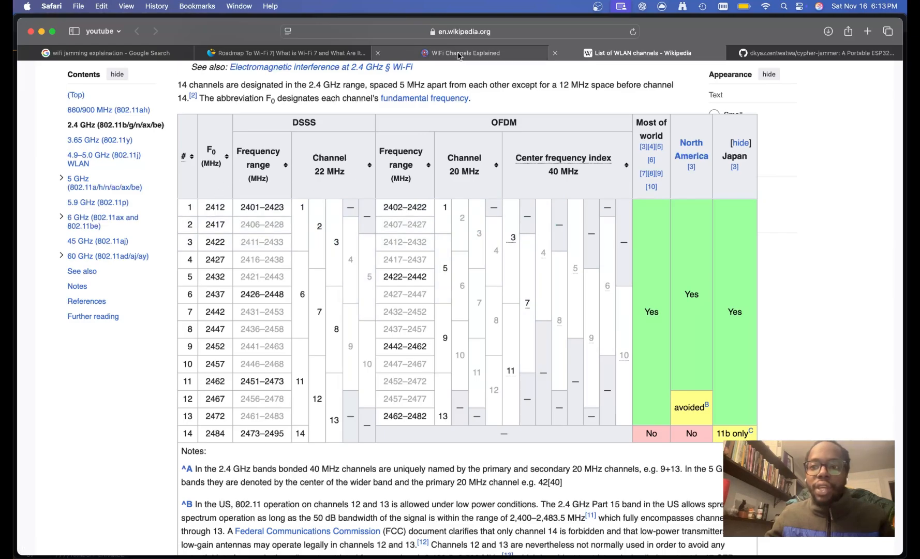
Glance back at WiFi Channels Explained, then show the Google image results for 'wifi jamming explaination'
{"action": "left_click", "coordinate": [467, 53]}
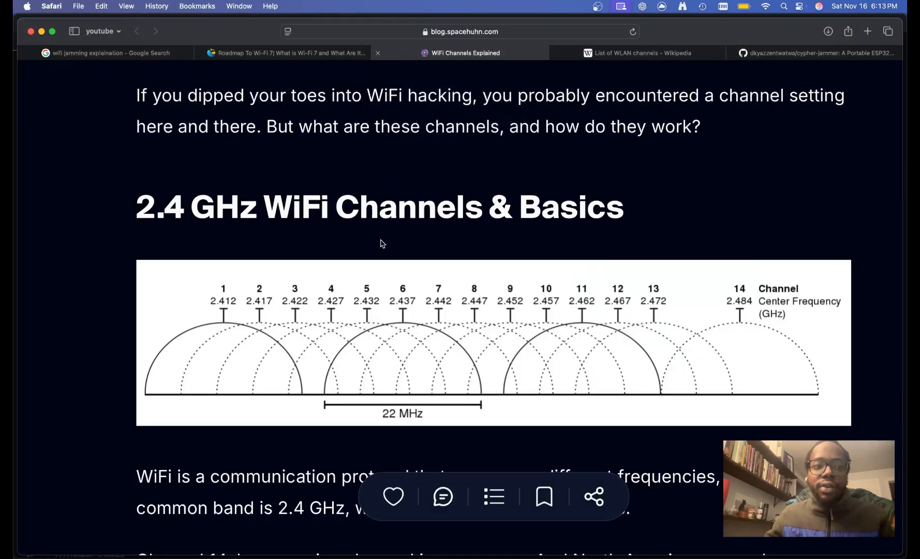
{"action": "scroll", "scroll_direction": "down", "scroll_amount": 3}
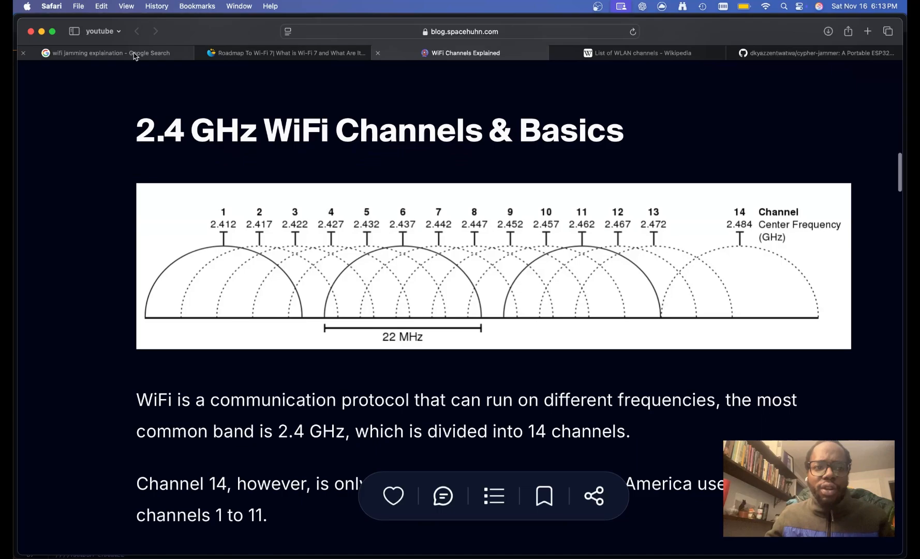
{"action": "left_click", "coordinate": [109, 52]}
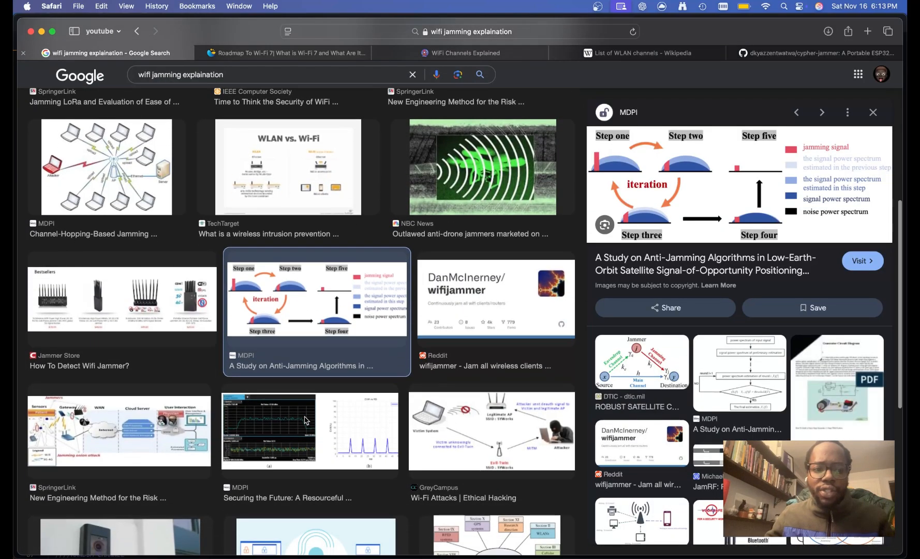
{"action": "mouse_move", "coordinate": [294, 328]}
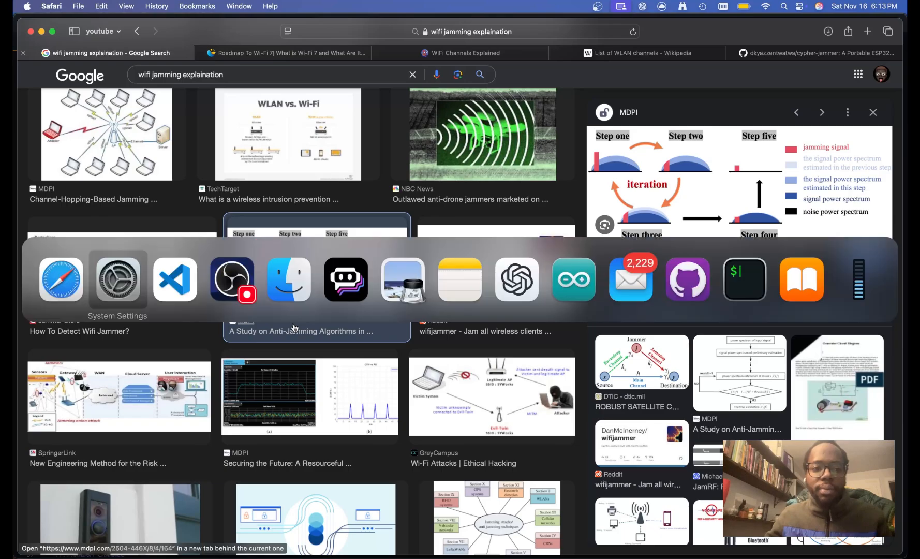
{"action": "left_click", "coordinate": [174, 279]}
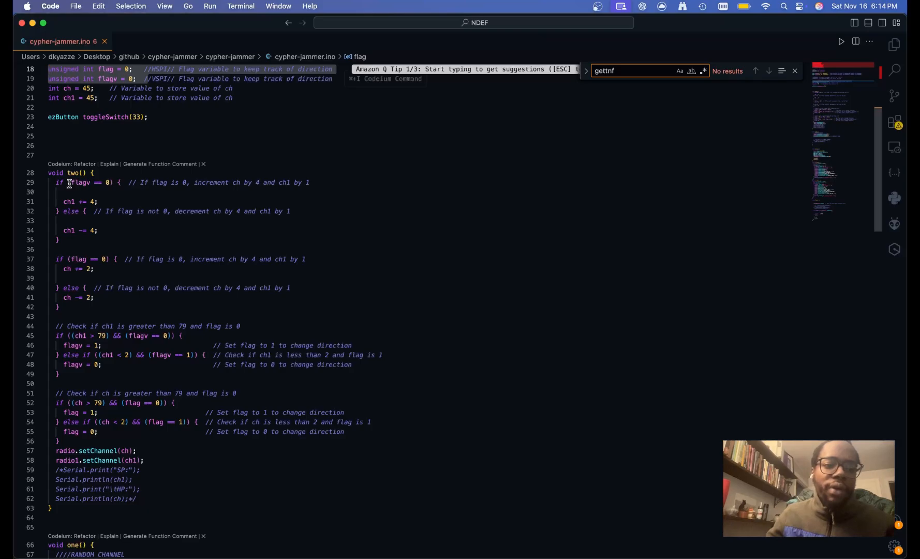
{"action": "mouse_move", "coordinate": [76, 318]}
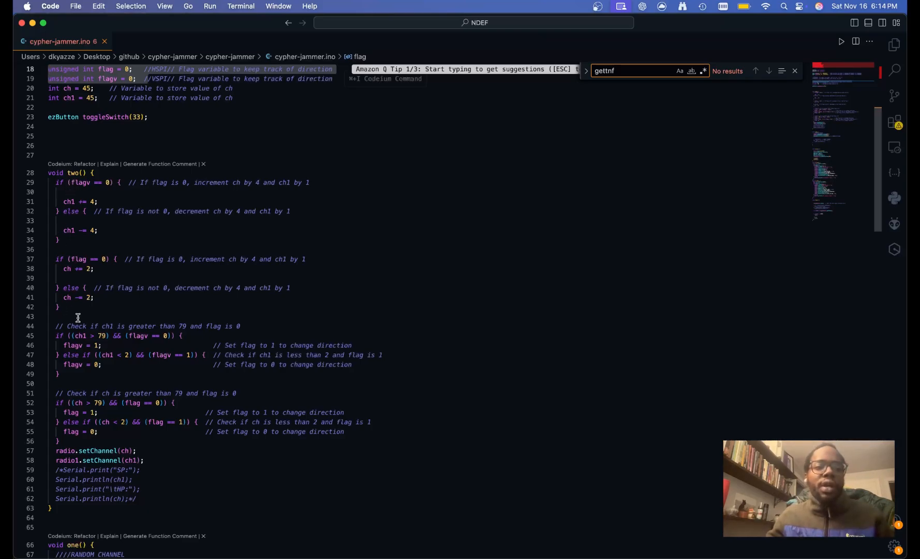
{"action": "left_click", "coordinate": [105, 335]}
{"action": "type", "text": "125"}
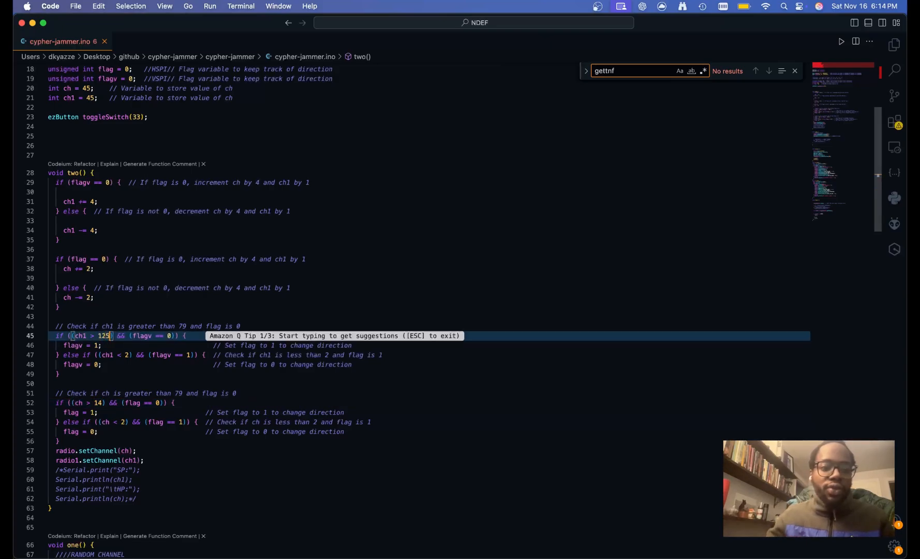
{"action": "left_click", "coordinate": [96, 402]}
{"action": "type", "text": "79"}
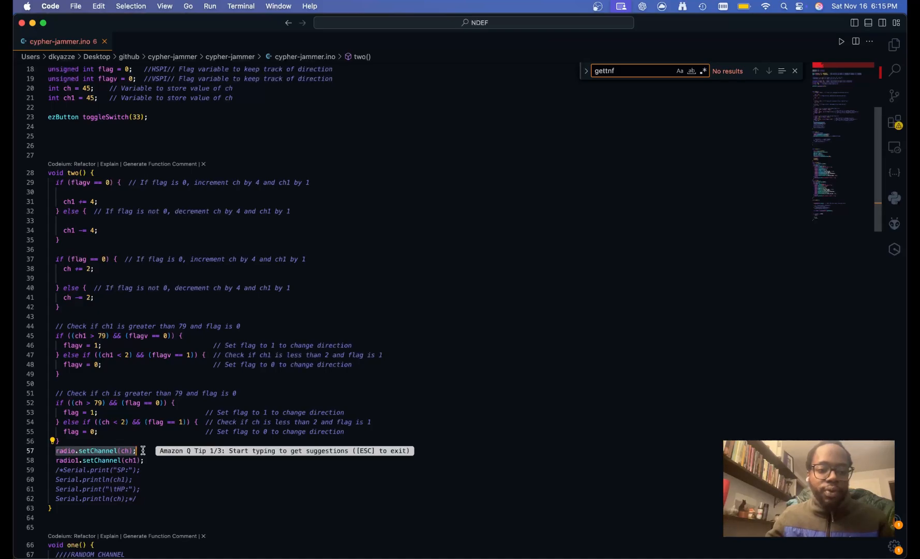
Highlight ch1 uses in one() and cap its random setChannel calls at random(14) instead of random(80)
{"action": "scroll", "scroll_direction": "down", "scroll_amount": 3}
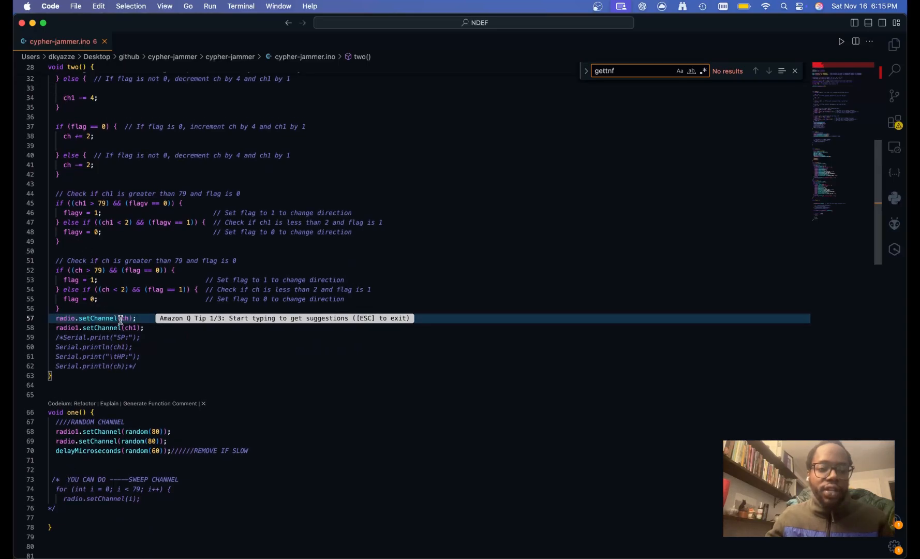
{"action": "double_click", "coordinate": [126, 318]}
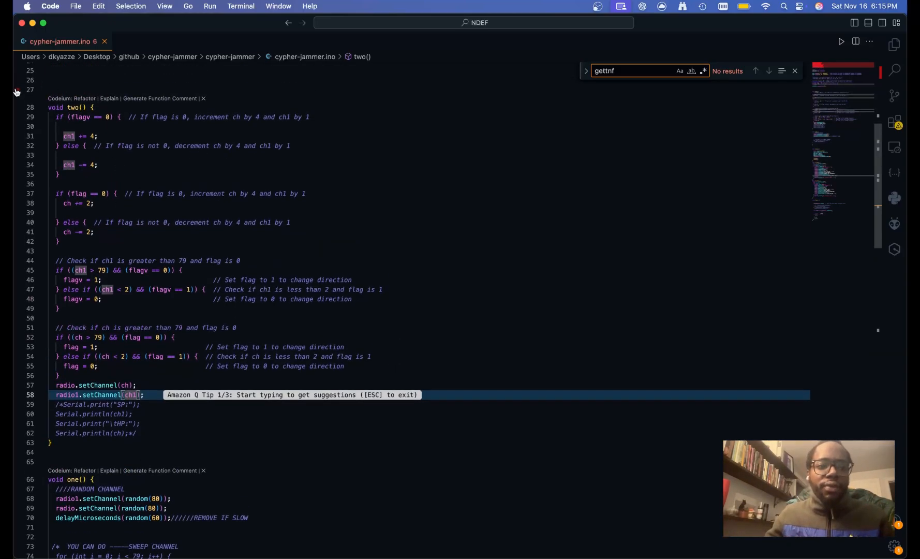
{"action": "scroll", "scroll_direction": "down", "scroll_amount": 3}
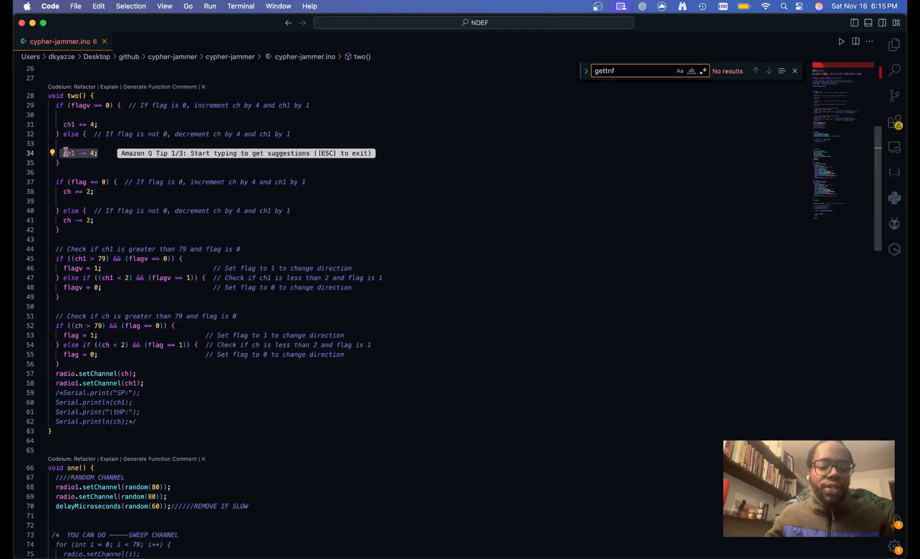
{"action": "scroll", "scroll_direction": "down", "scroll_amount": 3}
{"action": "type", "text": "1"}
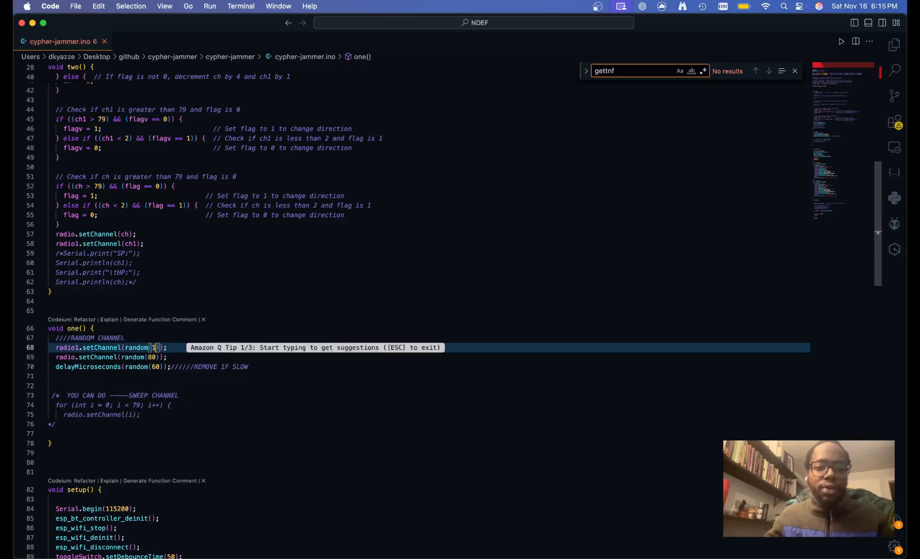
{"action": "type", "text": "4"}
{"action": "left_click", "coordinate": [112, 356]}
{"action": "type", "text": "14"}
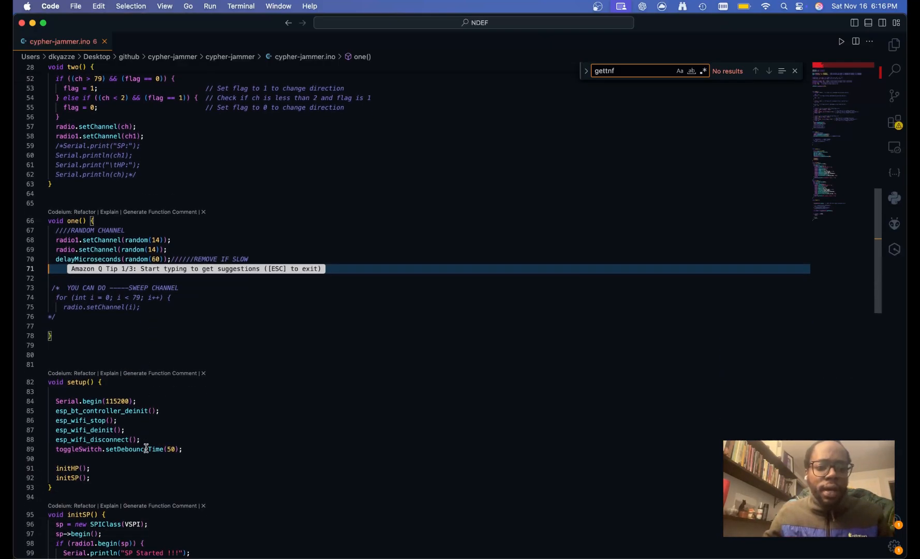
{"action": "scroll", "scroll_direction": "down", "scroll_amount": 3}
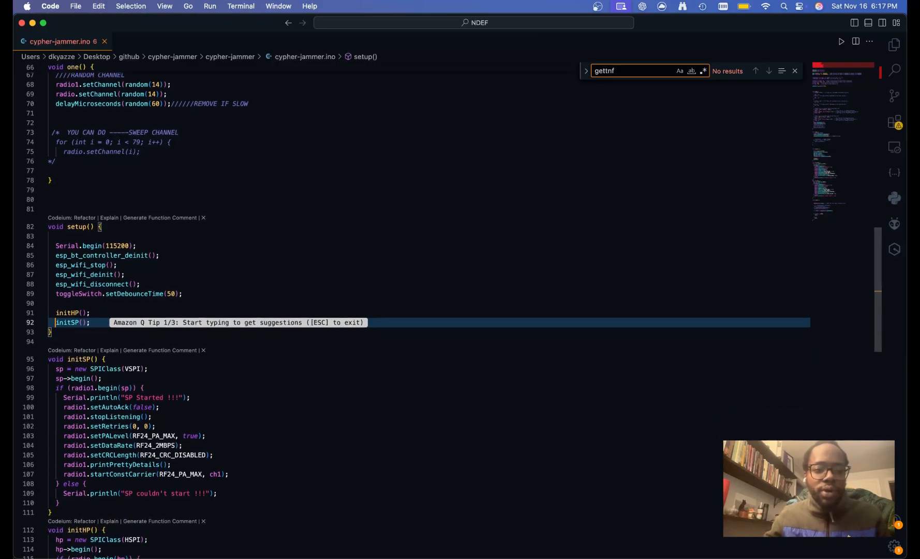
{"action": "scroll", "scroll_direction": "down", "scroll_amount": 3}
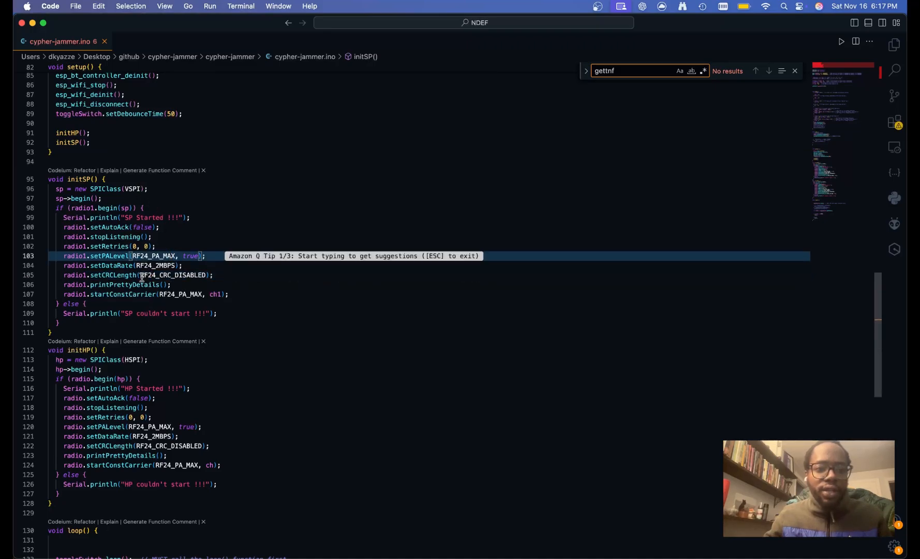
{"action": "scroll", "scroll_direction": "down", "scroll_amount": 3}
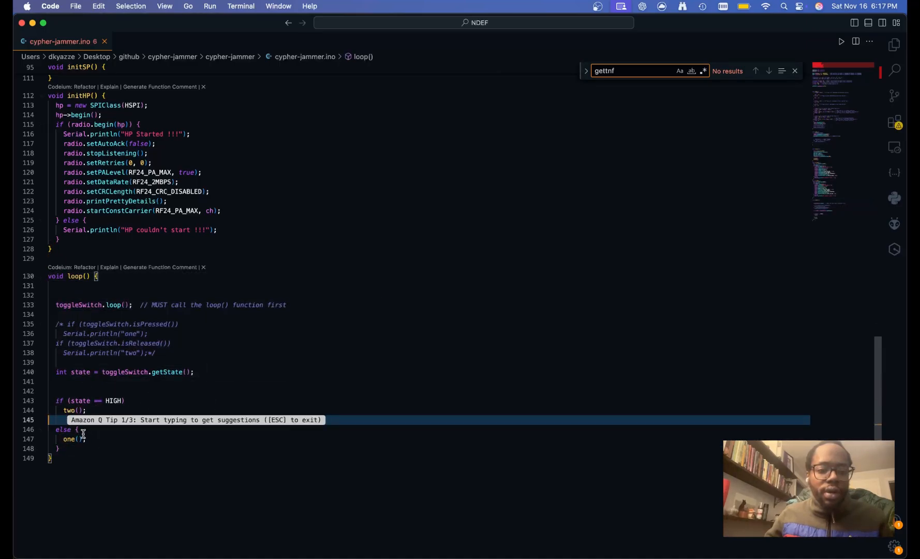
Close the /* */ comment around loop()'s toggle-switch if/else so one() runs directly
{"action": "left_click", "coordinate": [92, 439]}
{"action": "type", "text": "/*"}
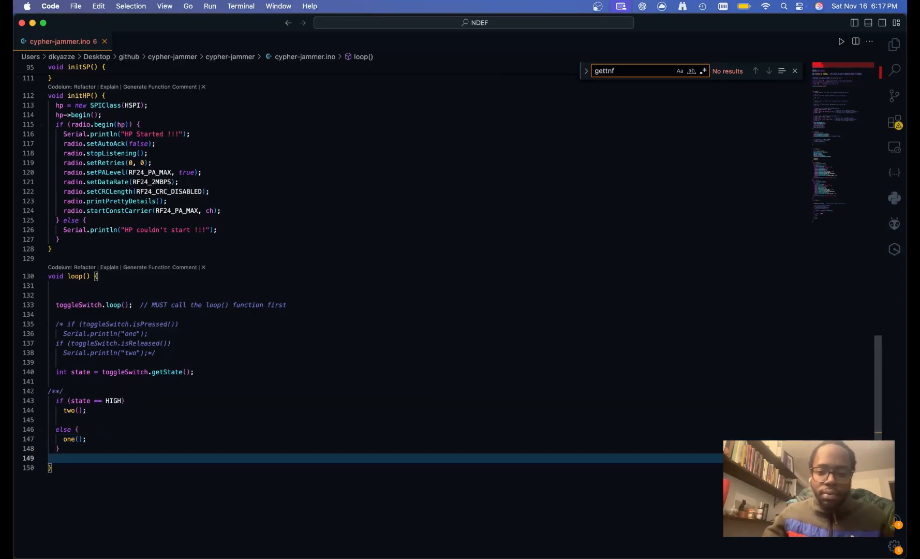
{"action": "type", "text": "*/"}
{"action": "left_click", "coordinate": [384, 380]}
{"action": "type", "text": "one();"}
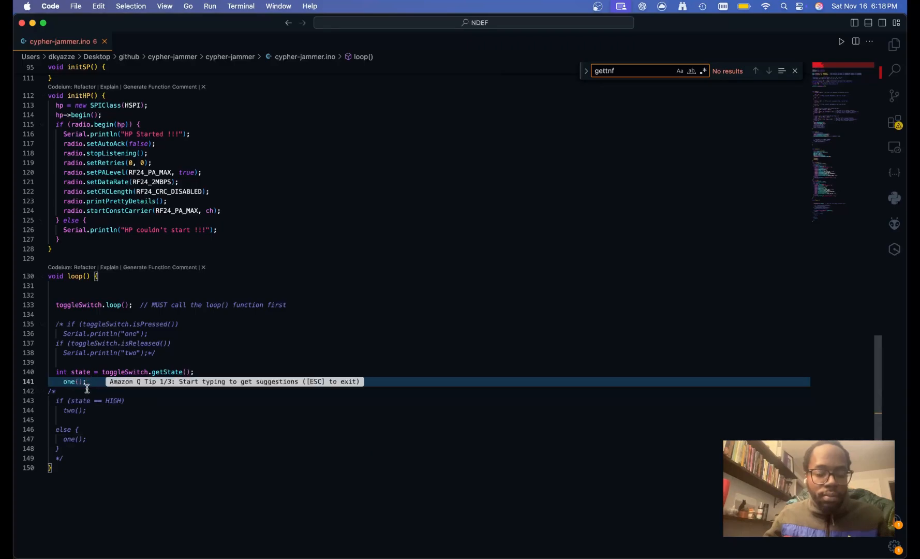
{"action": "scroll", "scroll_direction": "down", "scroll_amount": 3}
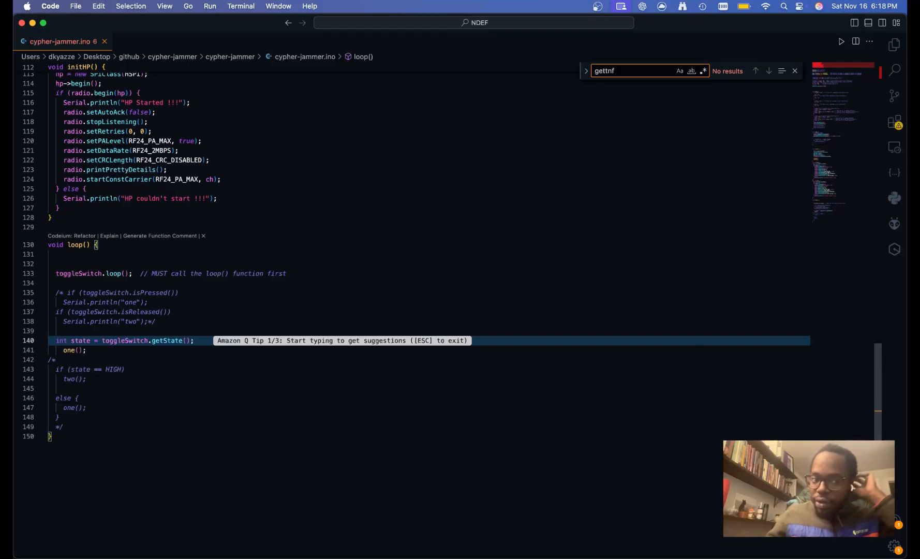
{"action": "mouse_move", "coordinate": [174, 321]}
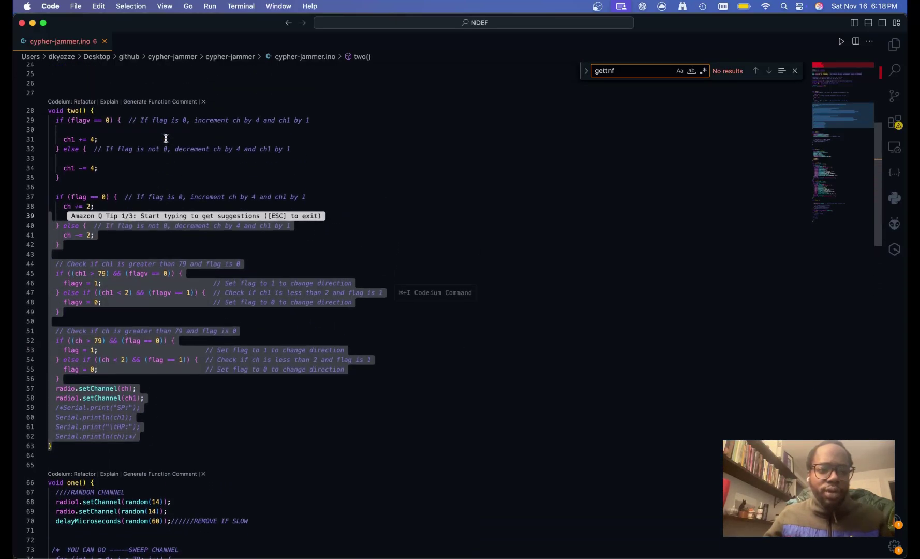
{"action": "scroll", "scroll_direction": "down", "scroll_amount": 3}
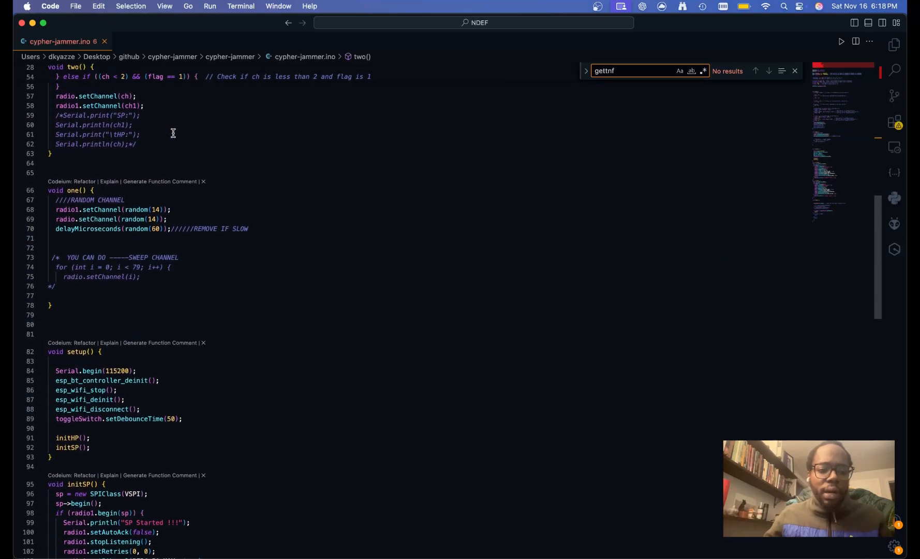
{"action": "scroll", "scroll_direction": "down", "scroll_amount": 3}
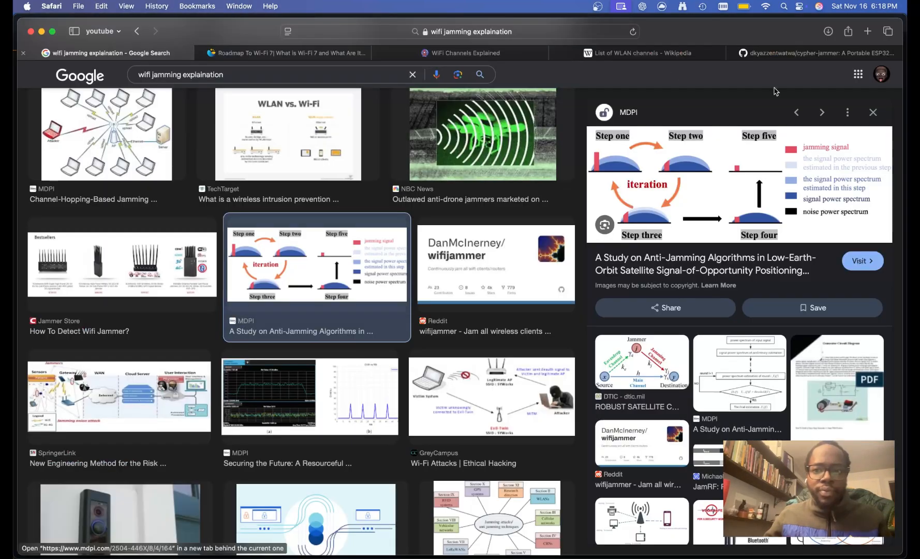
Show the cypher-jammer GitHub README down to the photos of the dual-antenna ESP32 board
{"action": "left_click", "coordinate": [822, 53]}
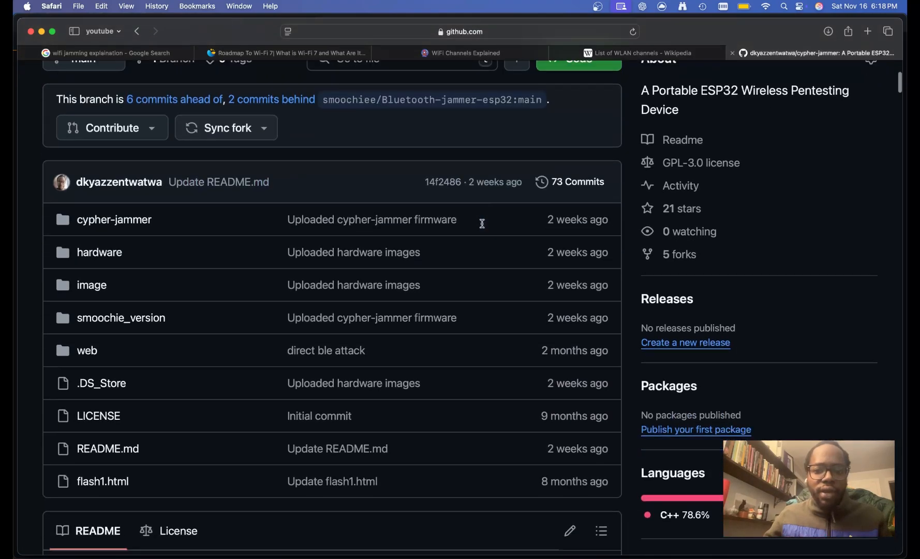
{"action": "scroll", "scroll_direction": "down", "scroll_amount": 3}
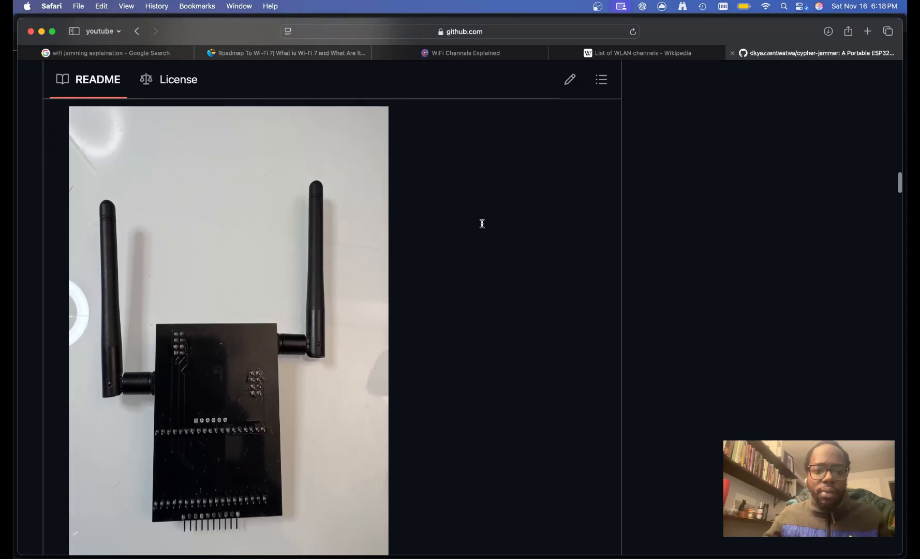
{"action": "scroll", "scroll_direction": "down", "scroll_amount": 3}
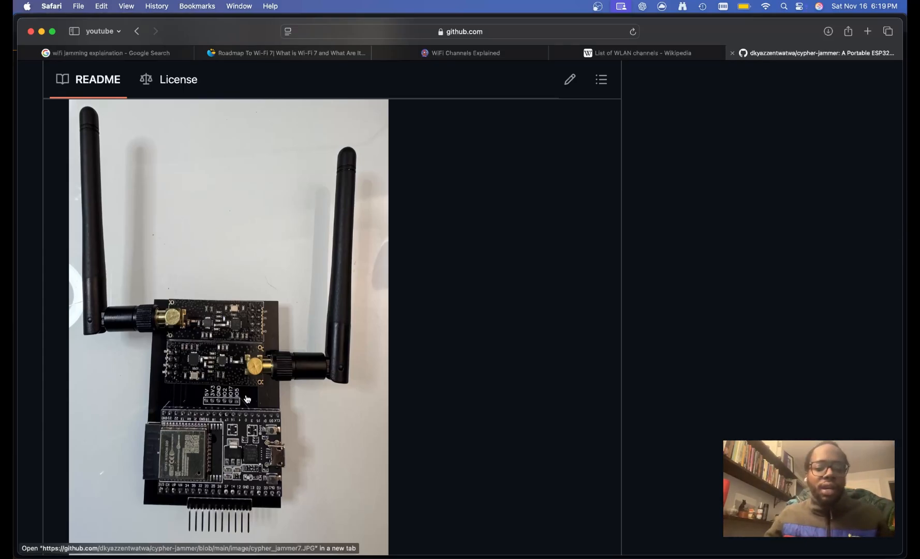
{"action": "mouse_move", "coordinate": [261, 368]}
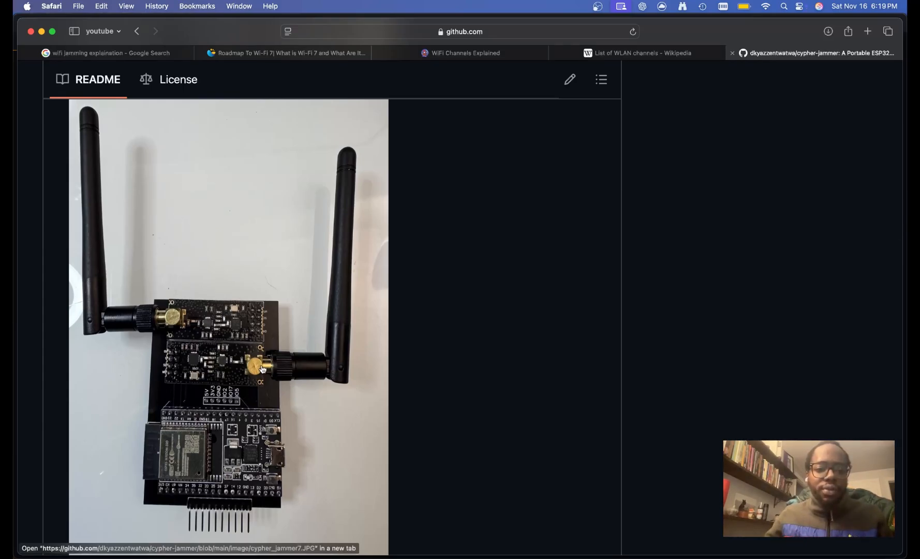
{"action": "scroll", "scroll_direction": "down", "scroll_amount": 3}
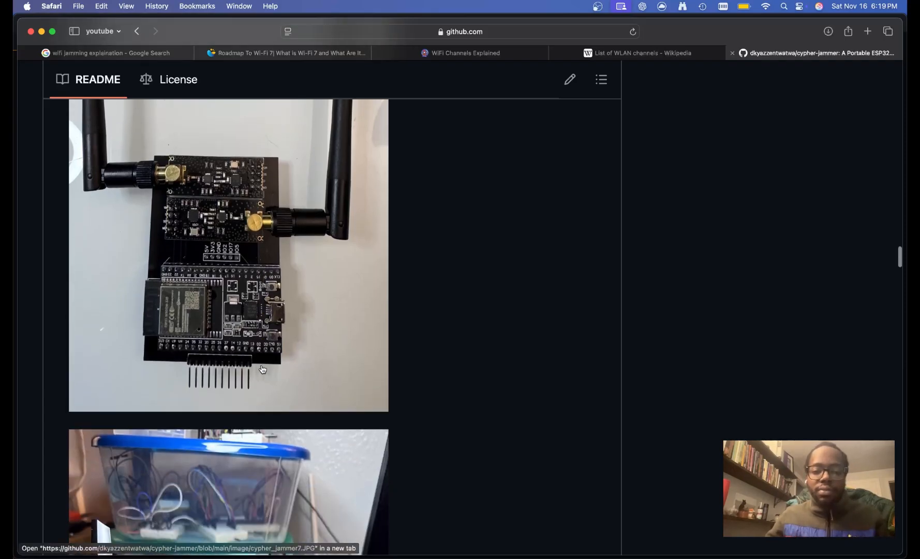